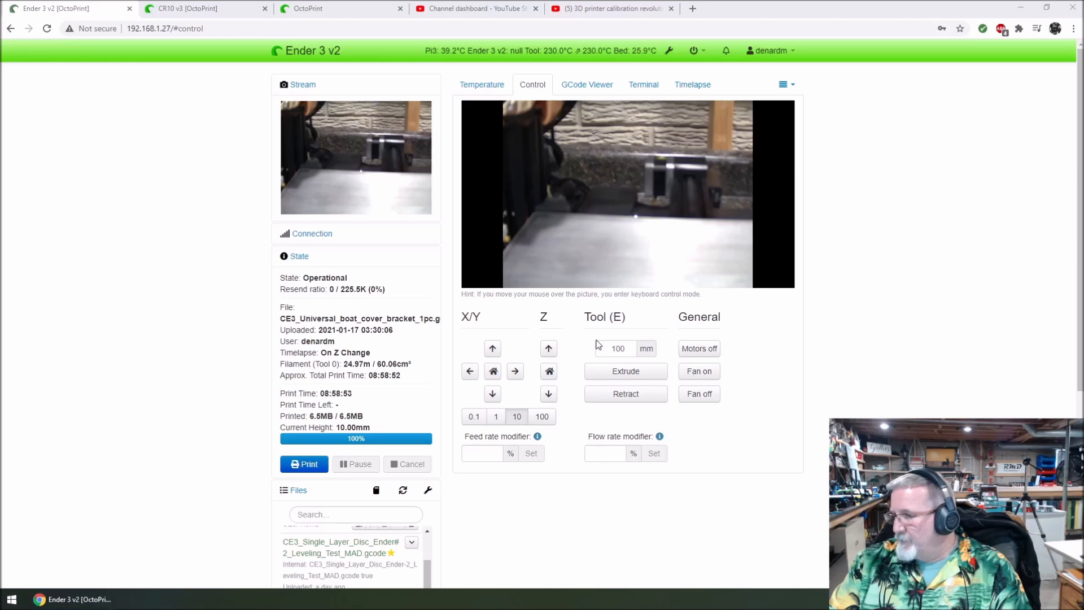
{"action": "mouse_move", "coordinate": [567, 345]}
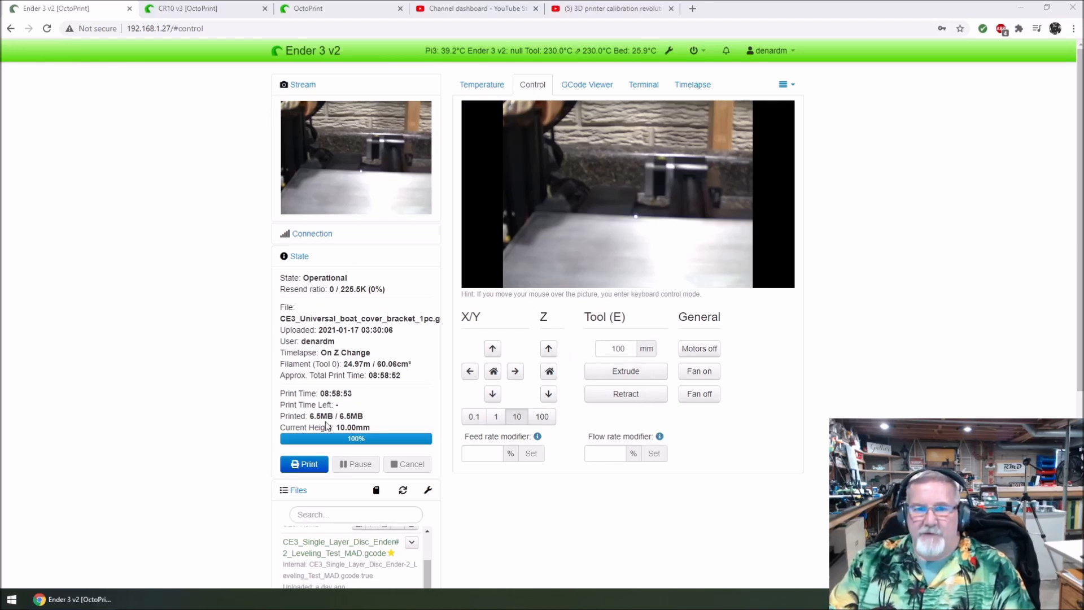
Step: Check the hotend and bed temperature graph, then return to the printer controls
{"action": "left_click", "coordinate": [481, 84]}
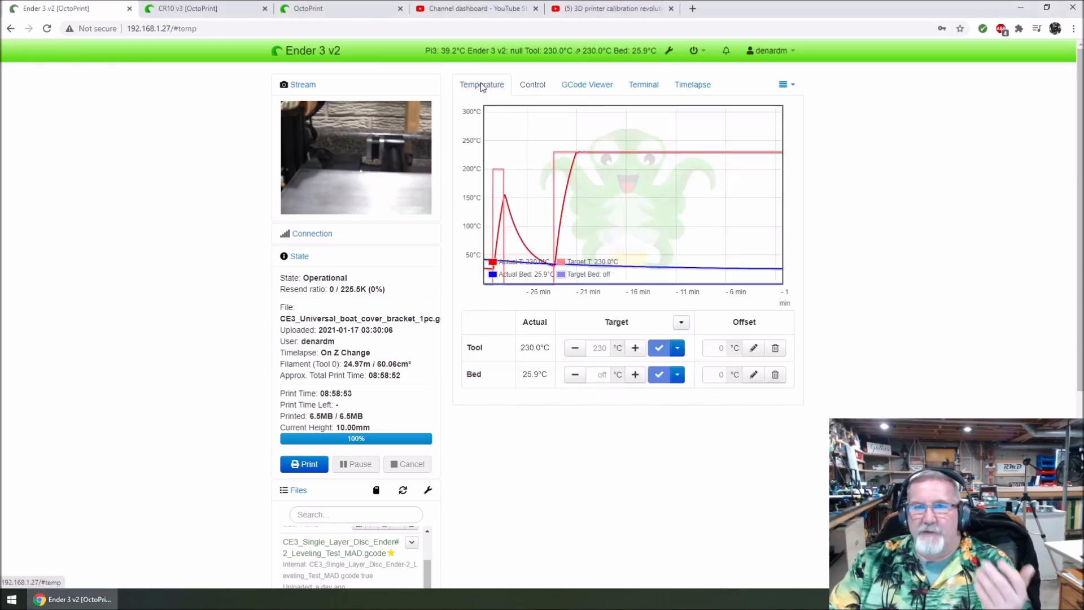
{"action": "left_click", "coordinate": [532, 84]}
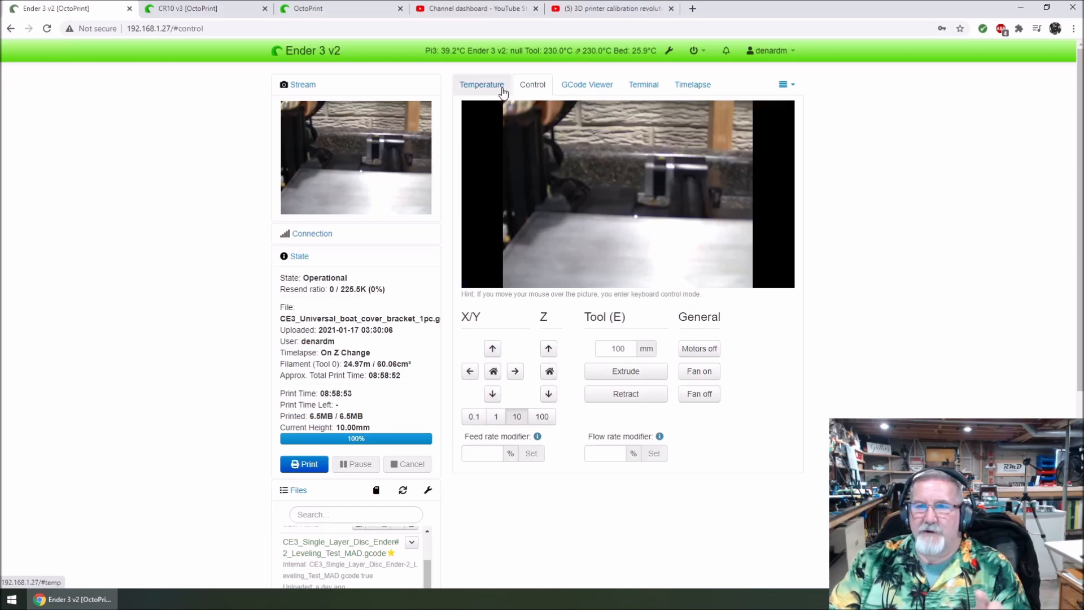
{"action": "left_click", "coordinate": [482, 84]}
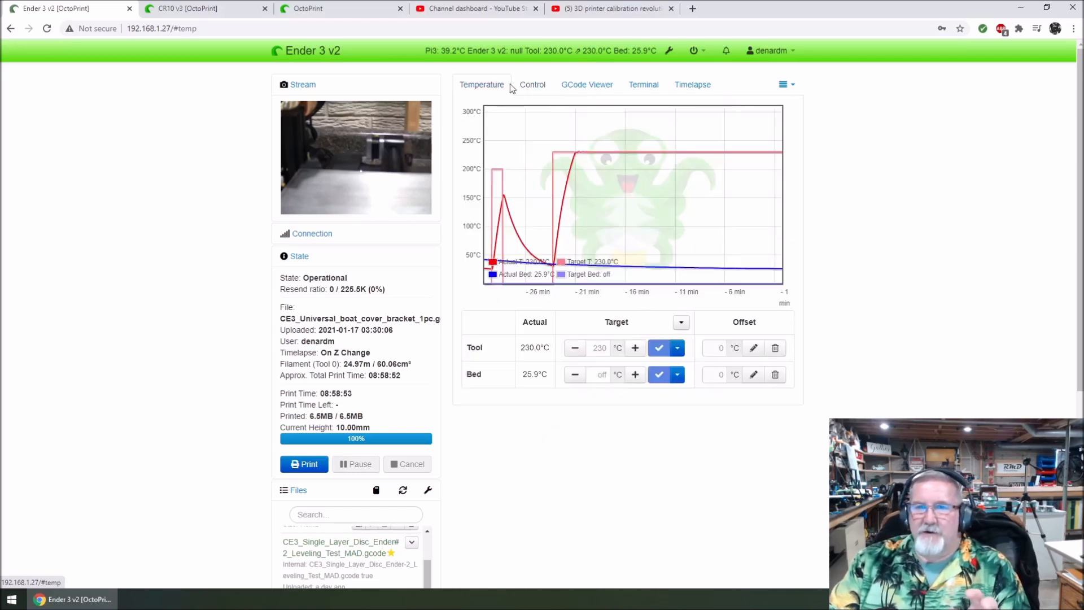
{"action": "left_click", "coordinate": [532, 84]}
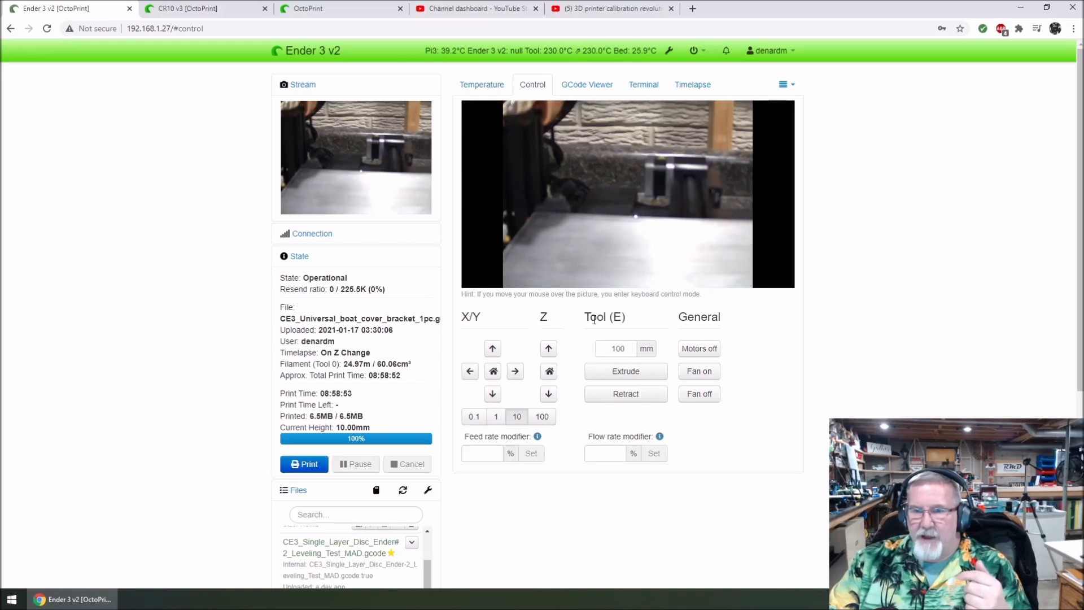
Step: Extrude 100 mm of filament, then scroll to the video's chapter timestamps
{"action": "left_click", "coordinate": [615, 348]}
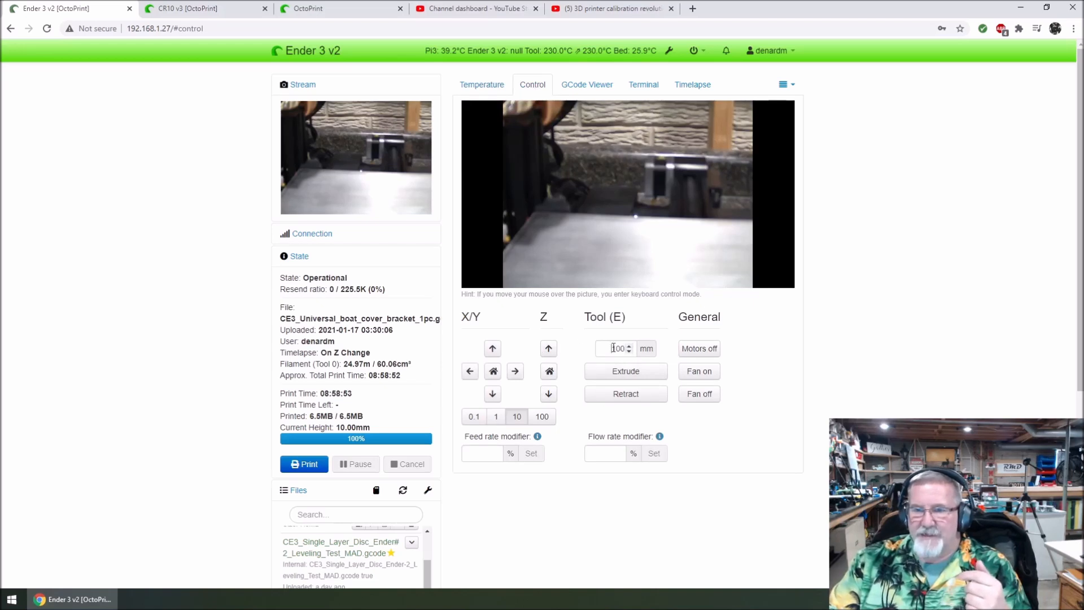
{"action": "left_click", "coordinate": [615, 348]}
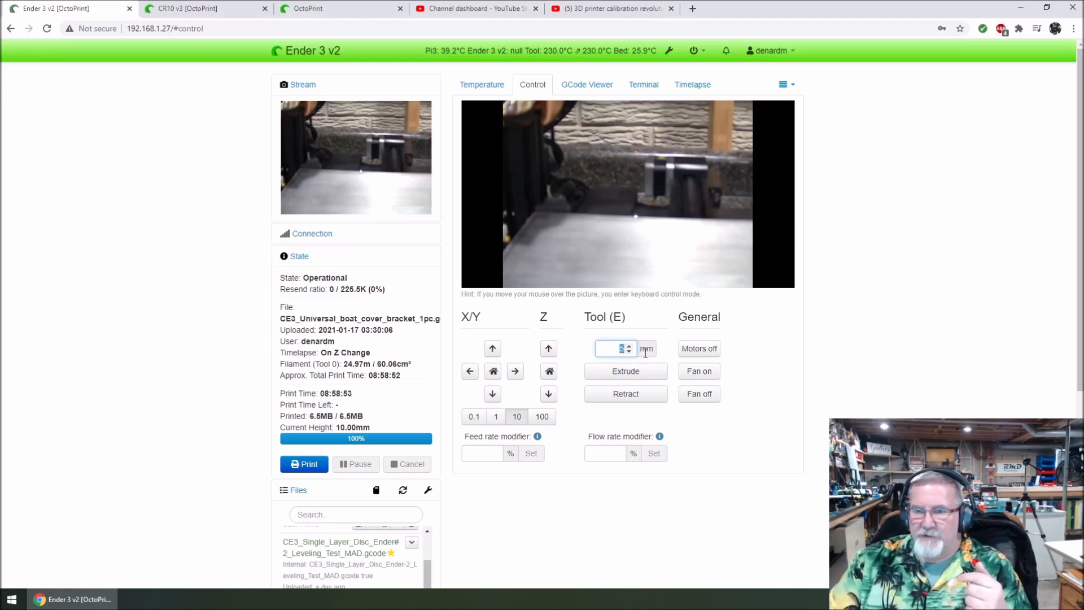
{"action": "type", "text": "12"}
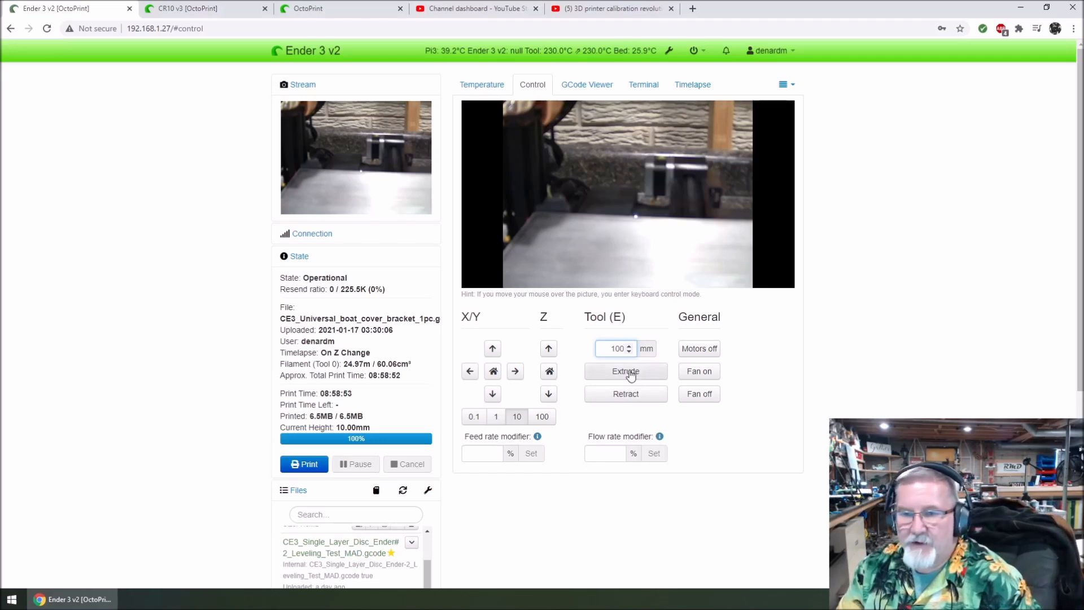
{"action": "left_click", "coordinate": [624, 372]}
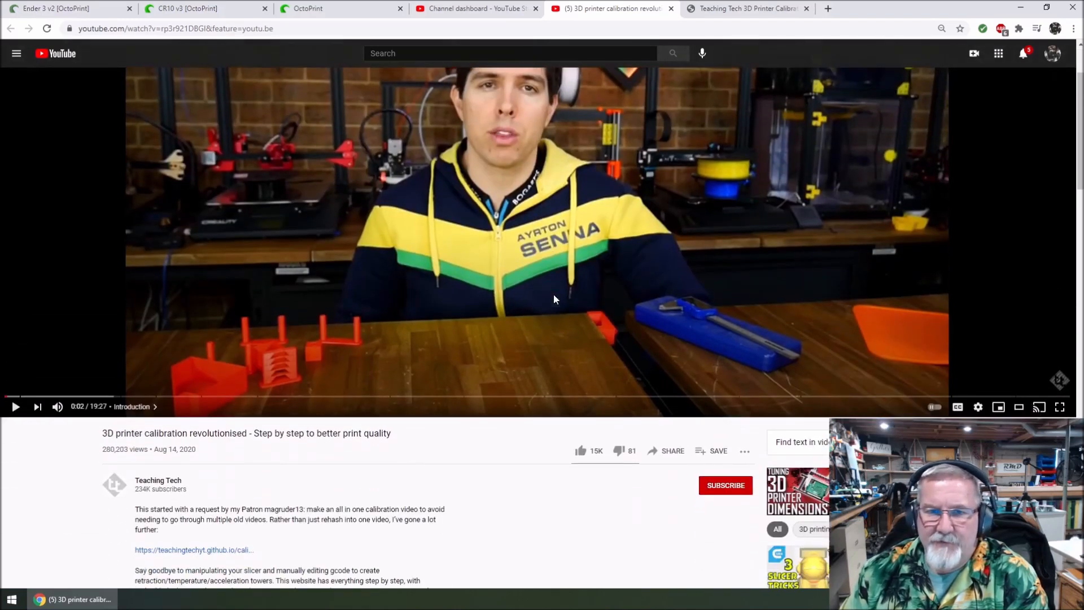
{"action": "scroll", "scroll_direction": "down", "scroll_amount": 3}
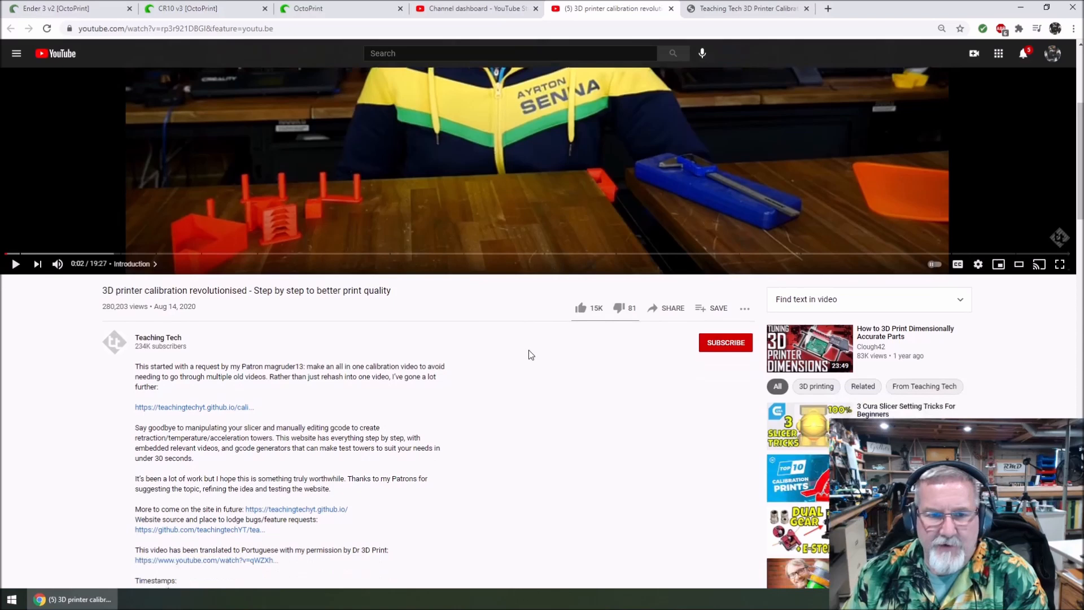
{"action": "scroll", "scroll_direction": "down", "scroll_amount": 3}
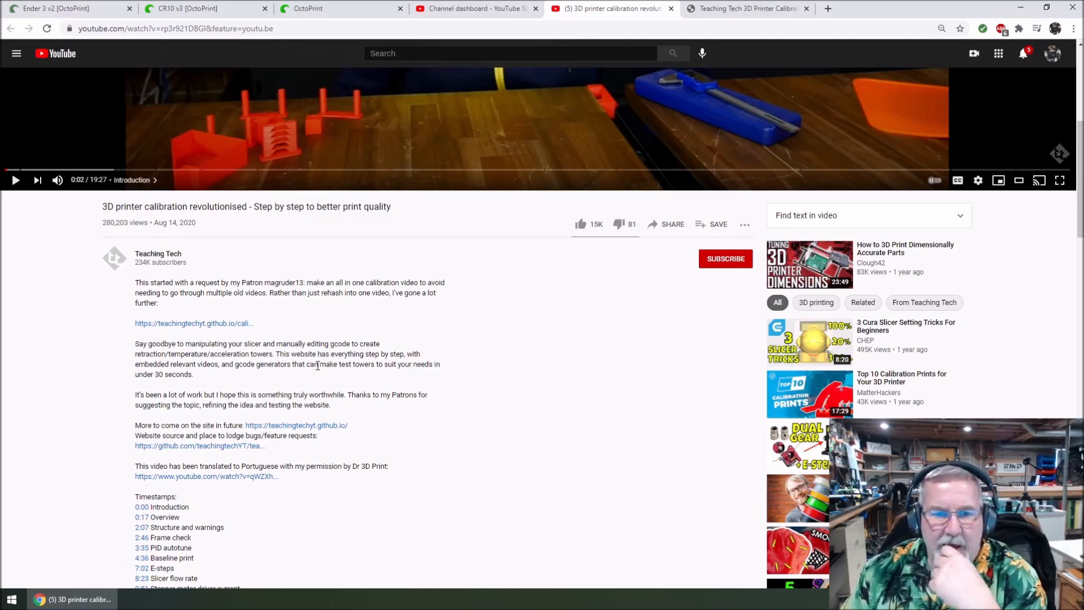
{"action": "mouse_move", "coordinate": [263, 436]}
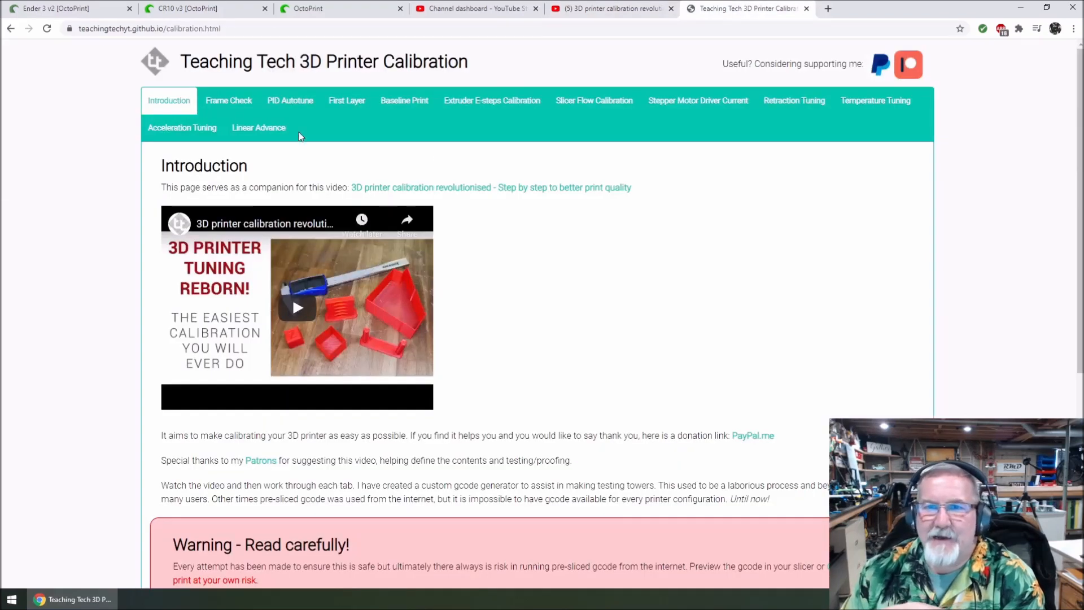
{"action": "mouse_move", "coordinate": [290, 108]}
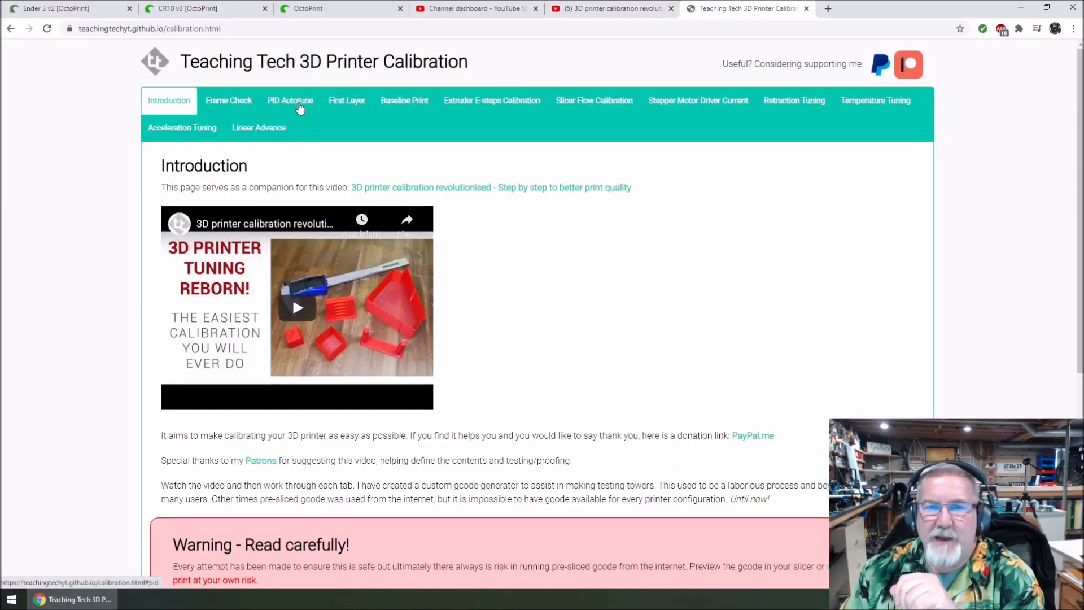
Step: Open the Extruder E-steps Calibration tab and scroll through its M92 steps and calculator
{"action": "scroll", "scroll_direction": "down", "scroll_amount": 3}
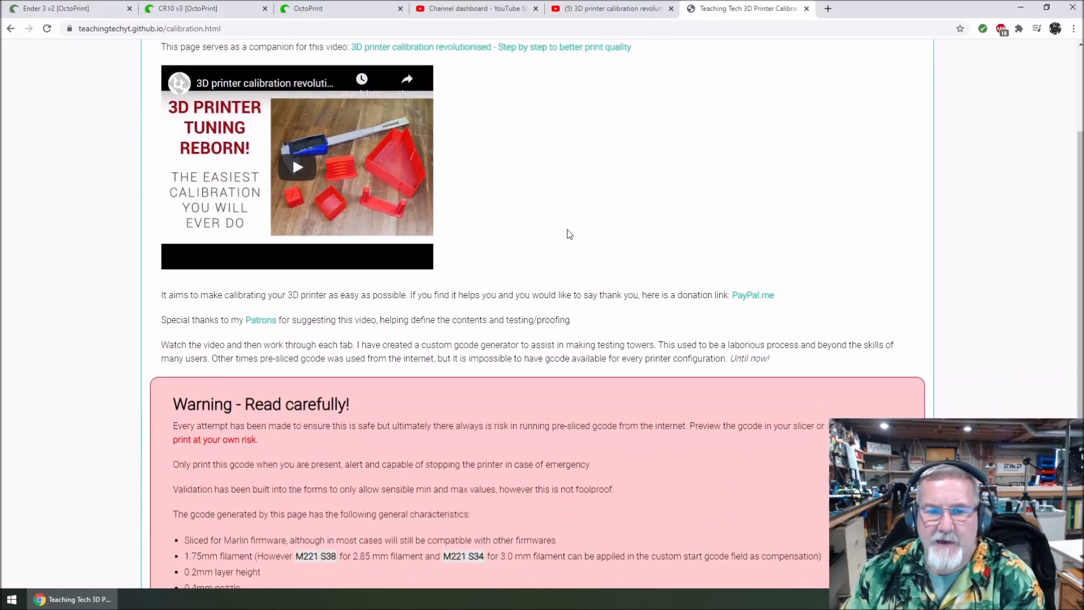
{"action": "scroll", "scroll_direction": "up", "scroll_amount": 3}
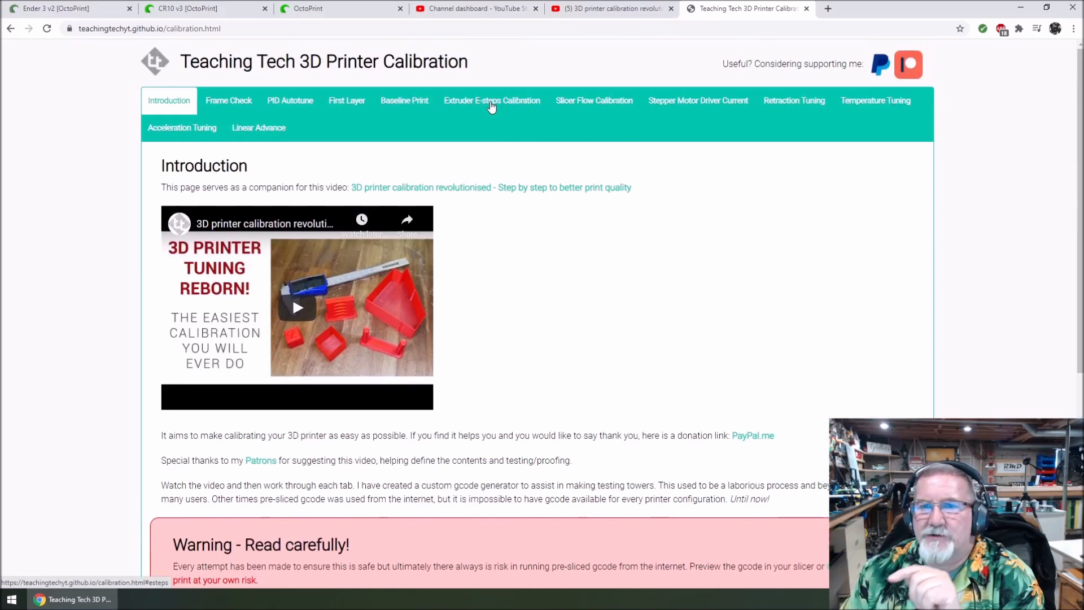
{"action": "left_click", "coordinate": [492, 101]}
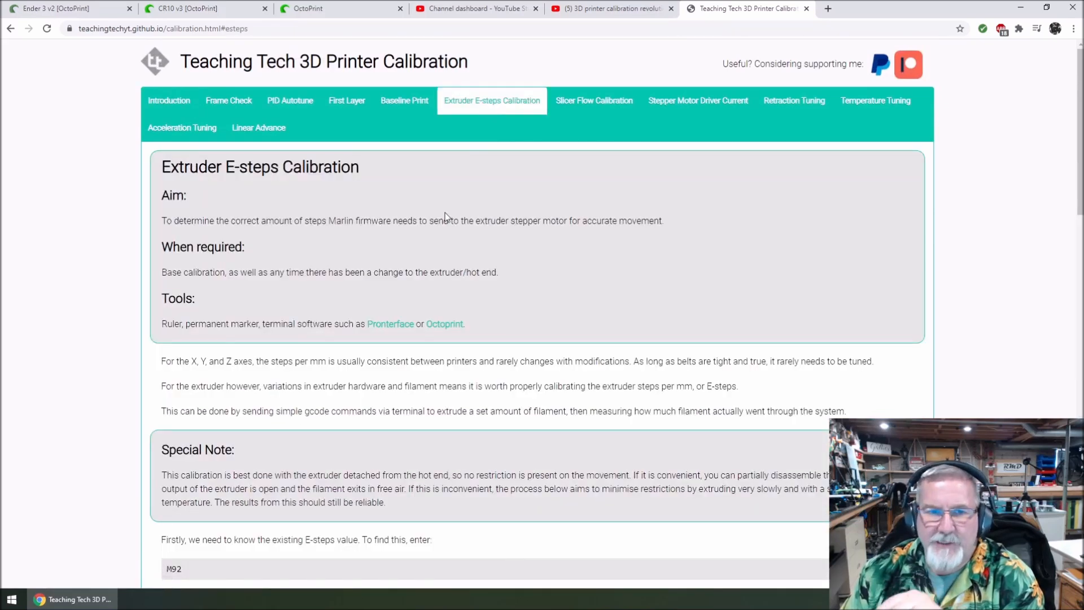
{"action": "scroll", "scroll_direction": "down", "scroll_amount": 3}
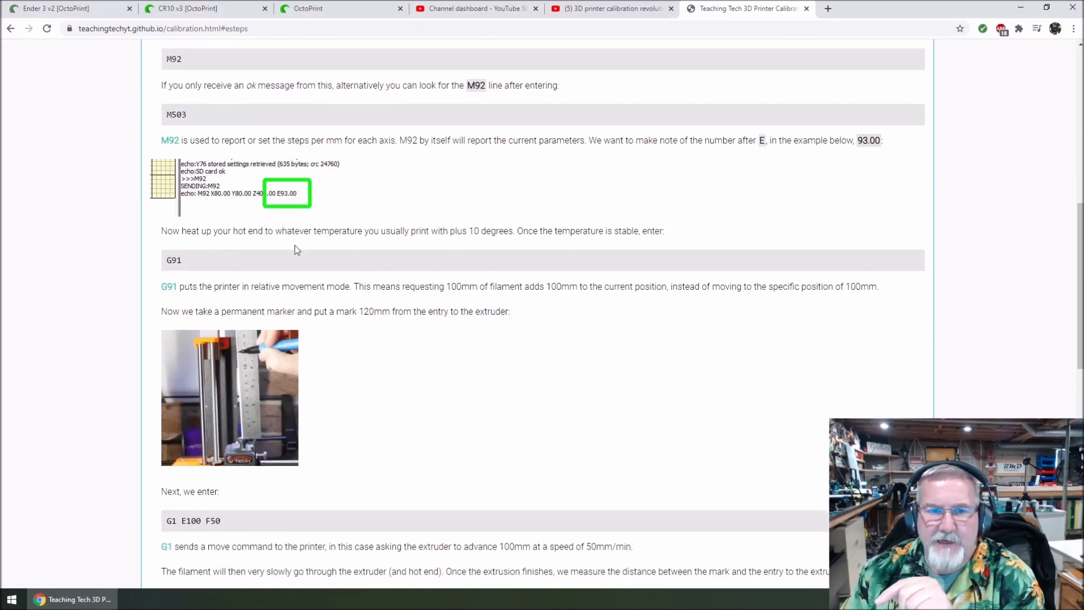
{"action": "scroll", "scroll_direction": "down", "scroll_amount": 3}
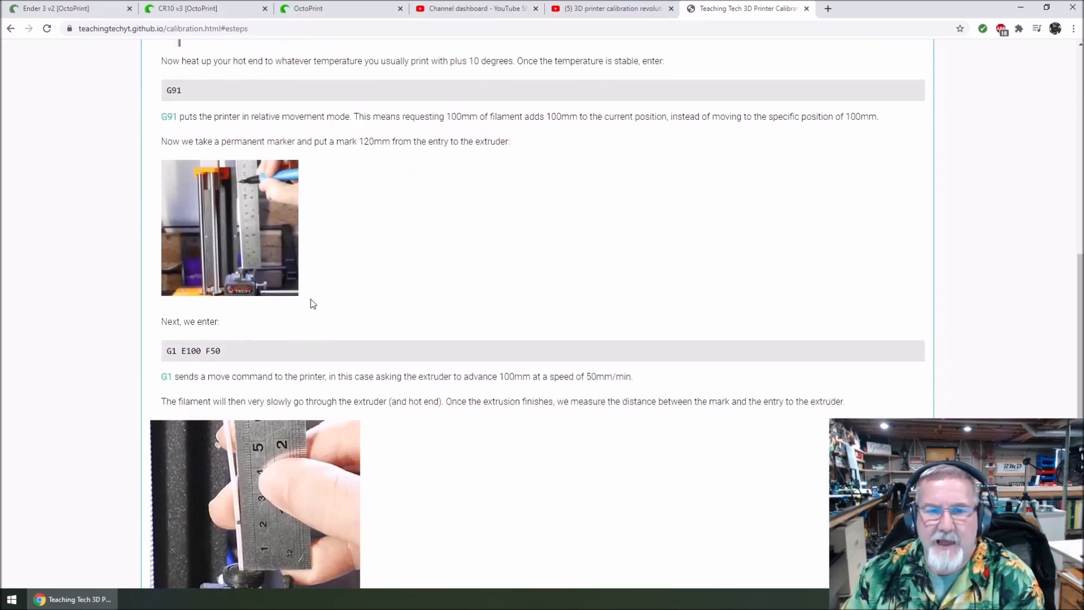
{"action": "scroll", "scroll_direction": "down", "scroll_amount": 3}
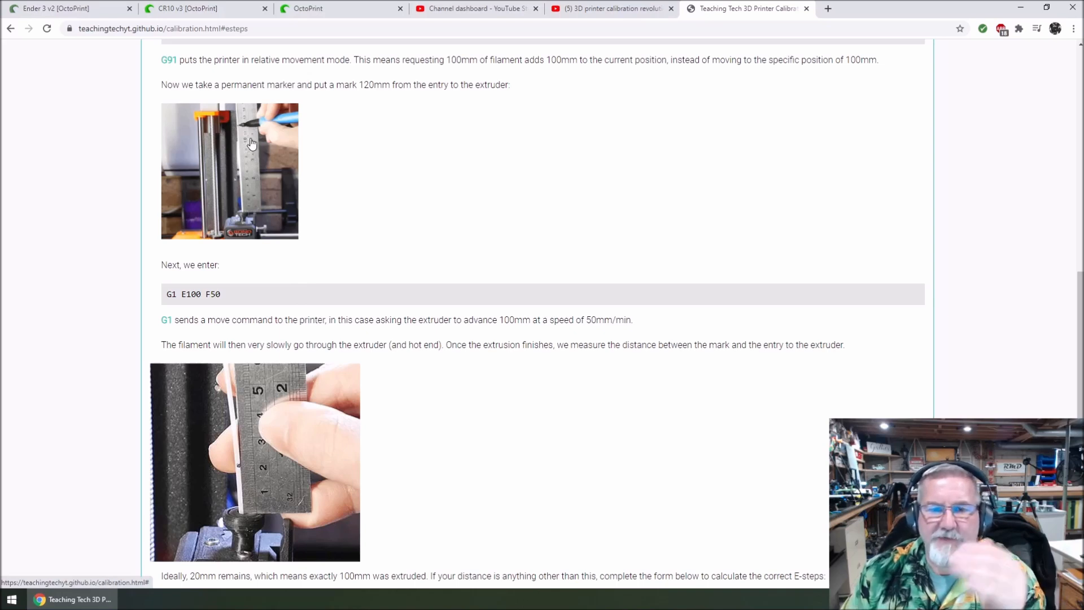
{"action": "scroll", "scroll_direction": "down", "scroll_amount": 3}
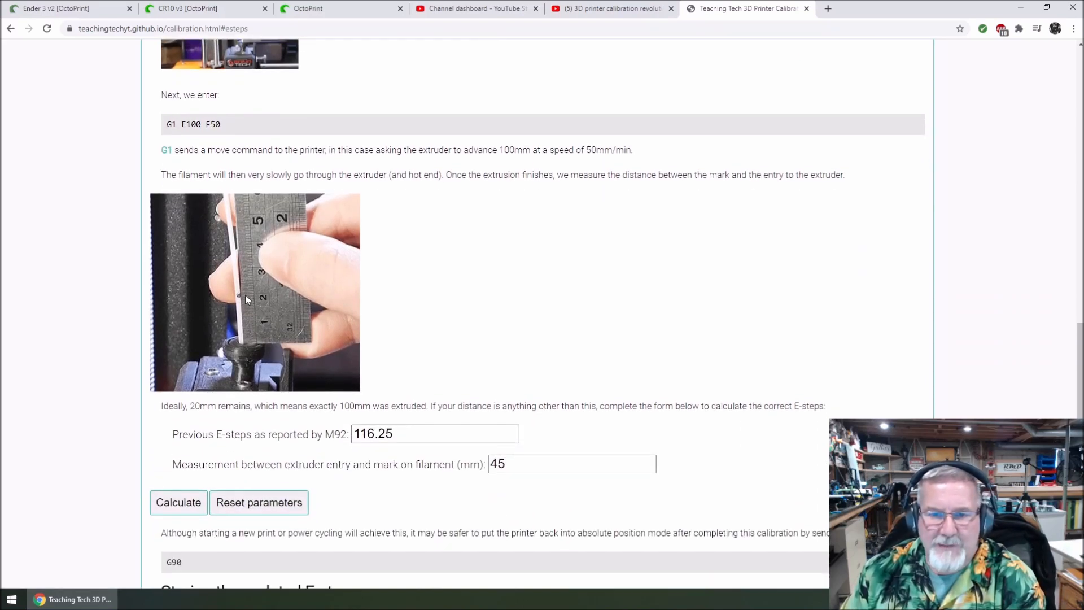
{"action": "scroll", "scroll_direction": "down", "scroll_amount": 3}
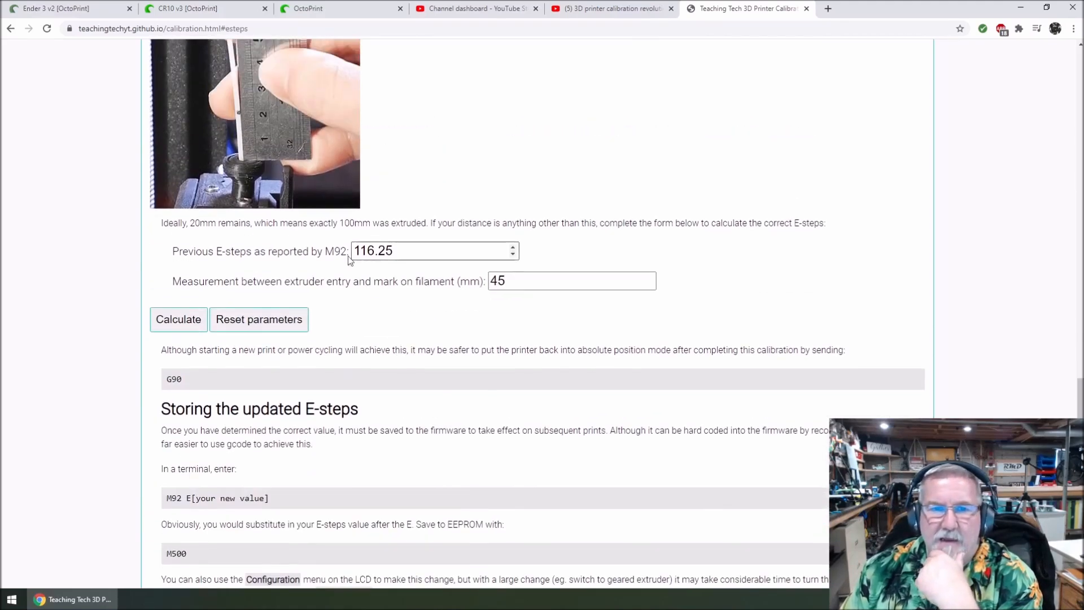
{"action": "scroll", "scroll_direction": "up", "scroll_amount": 3}
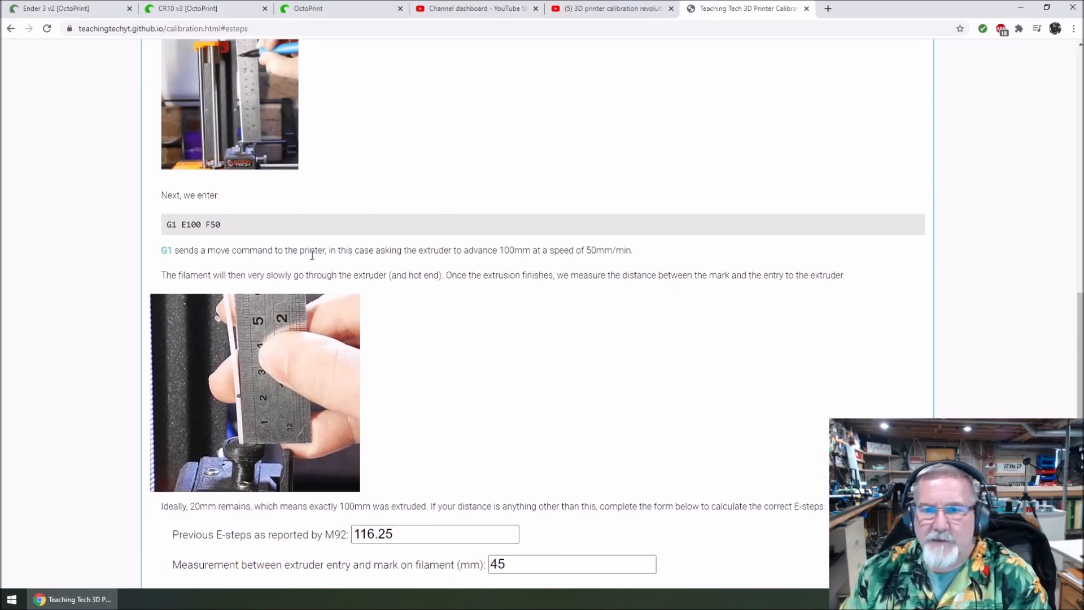
{"action": "scroll", "scroll_direction": "up", "scroll_amount": 3}
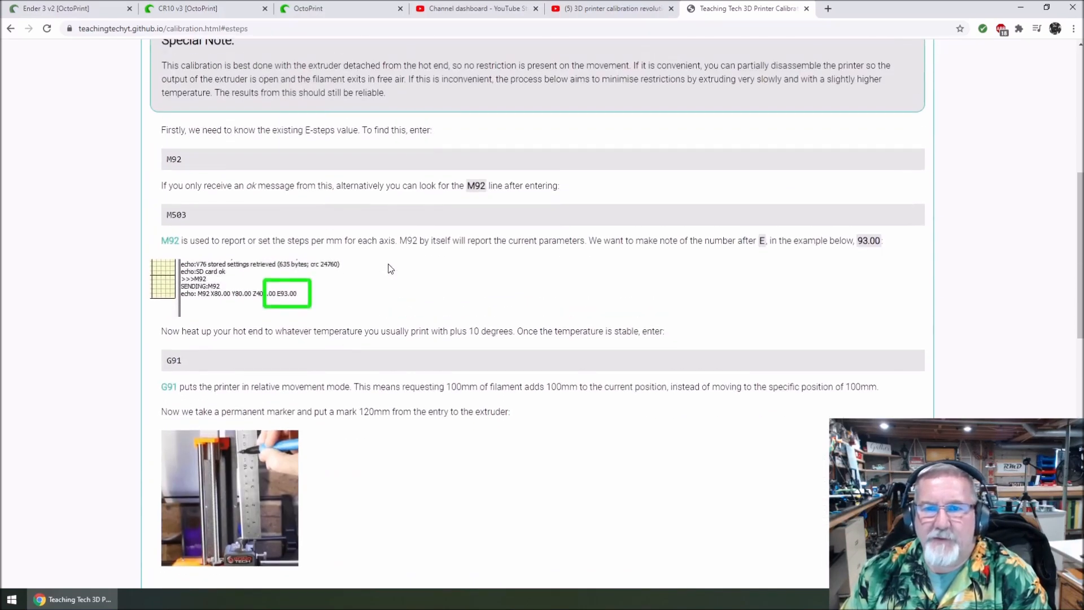
{"action": "mouse_move", "coordinate": [342, 264]}
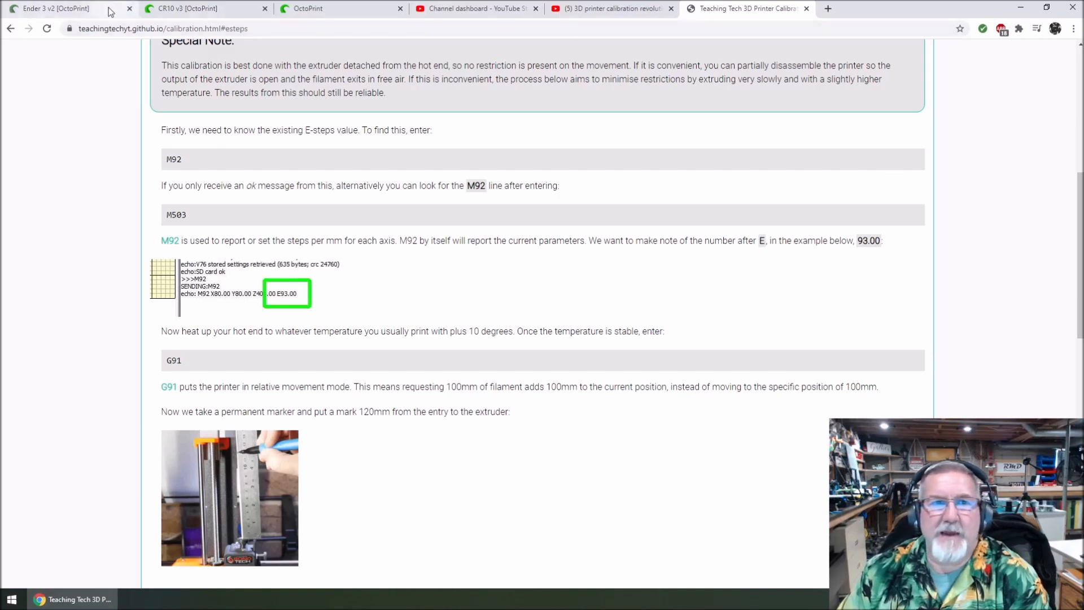
Step: Open the Ender 3 v2 terminal with its command field focused, then return to the video
{"action": "left_click", "coordinate": [55, 8]}
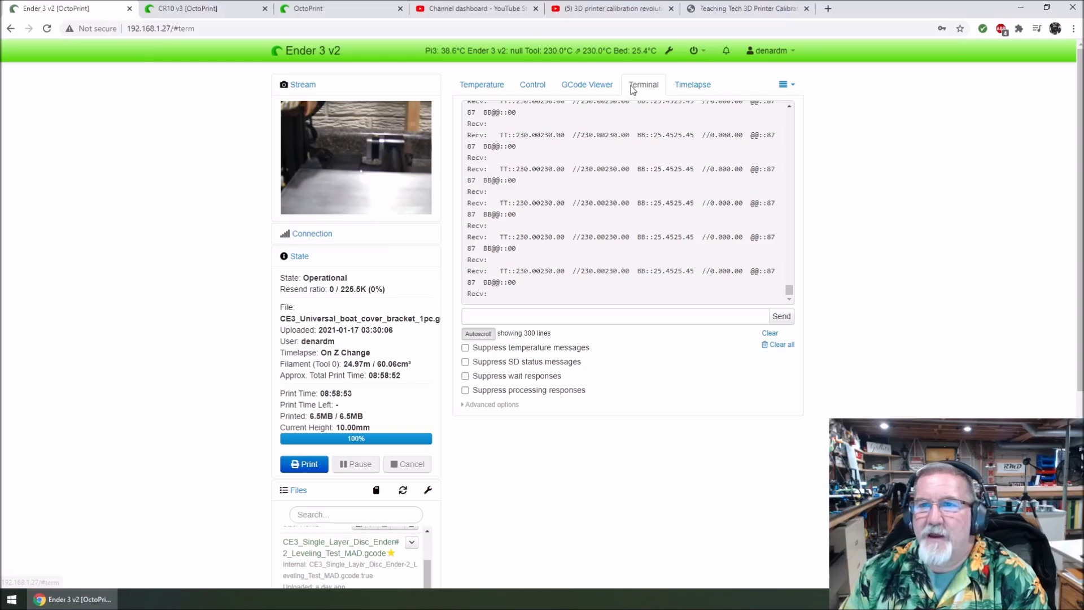
{"action": "left_click", "coordinate": [532, 84]}
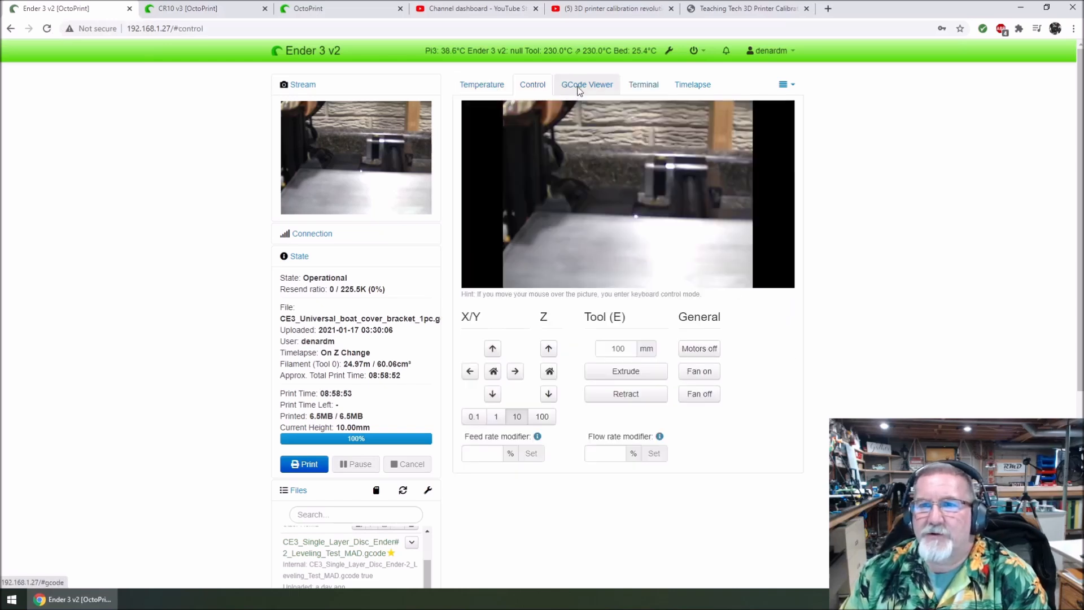
{"action": "left_click", "coordinate": [643, 85]}
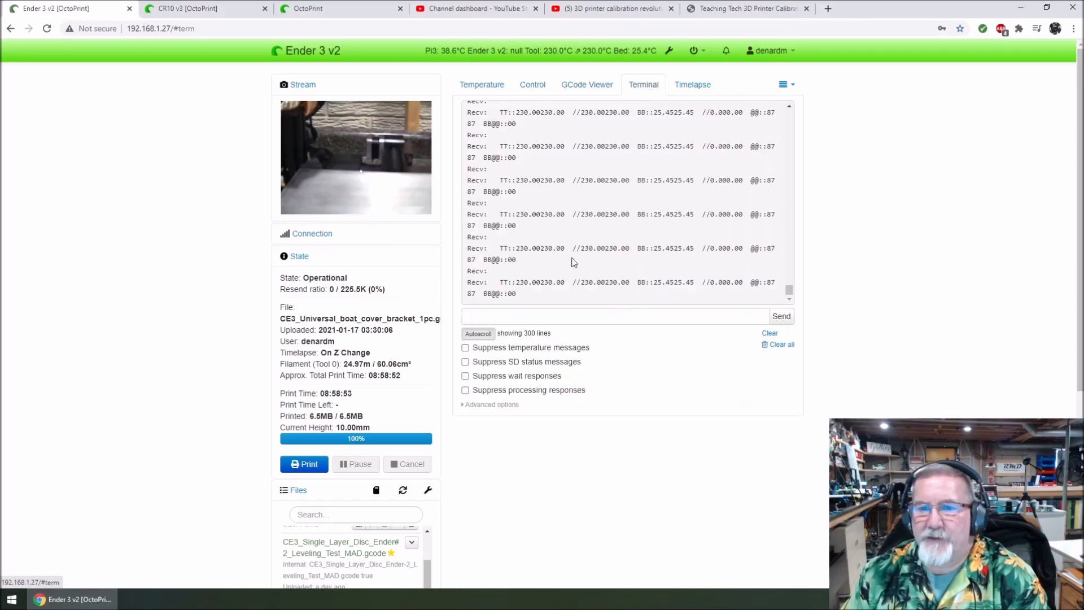
{"action": "left_click", "coordinate": [616, 316]}
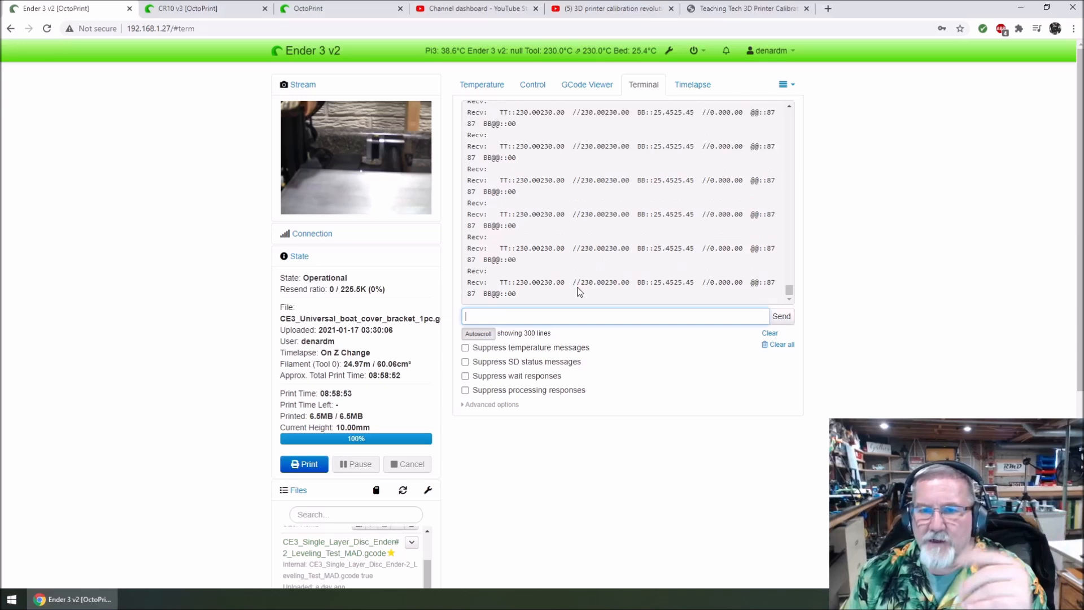
{"action": "mouse_move", "coordinate": [567, 299]}
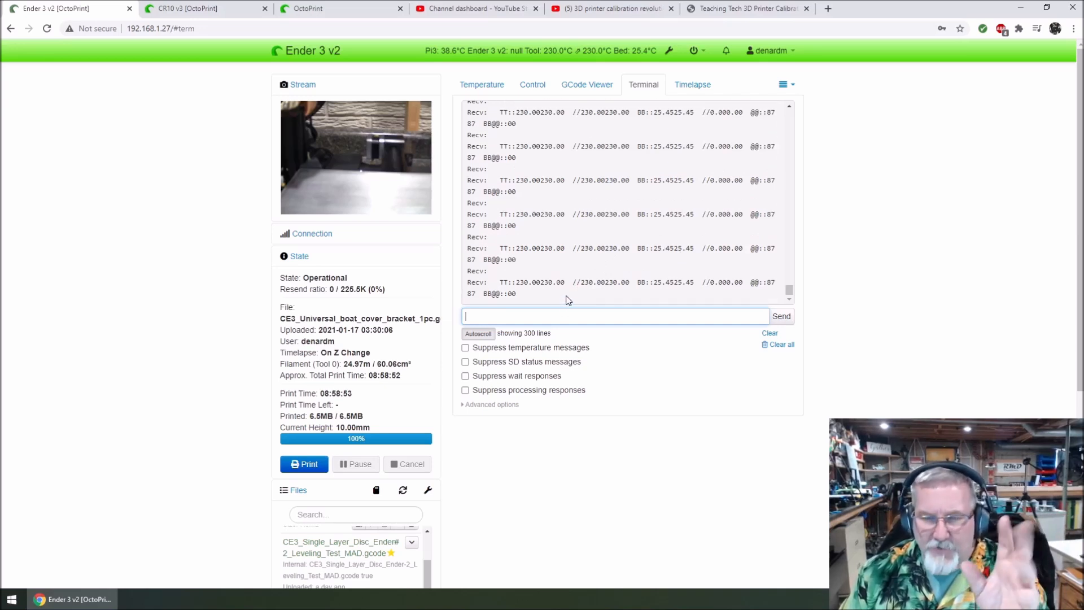
{"action": "left_click", "coordinate": [612, 9]}
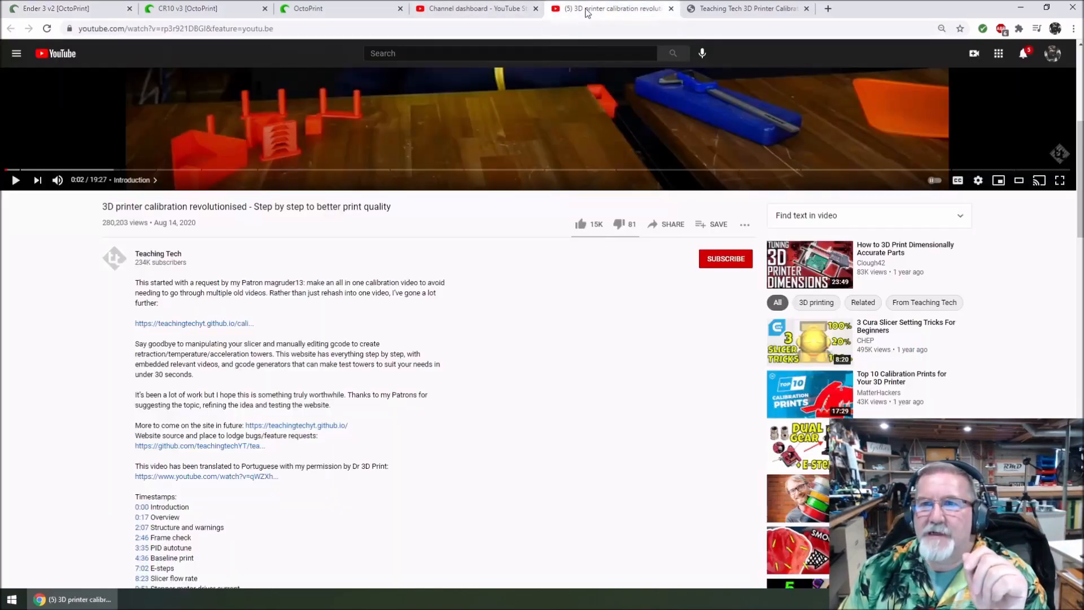
Step: Read the guide's M92 and M503 instructions, then go back to the OctoPrint terminal
{"action": "left_click", "coordinate": [747, 9]}
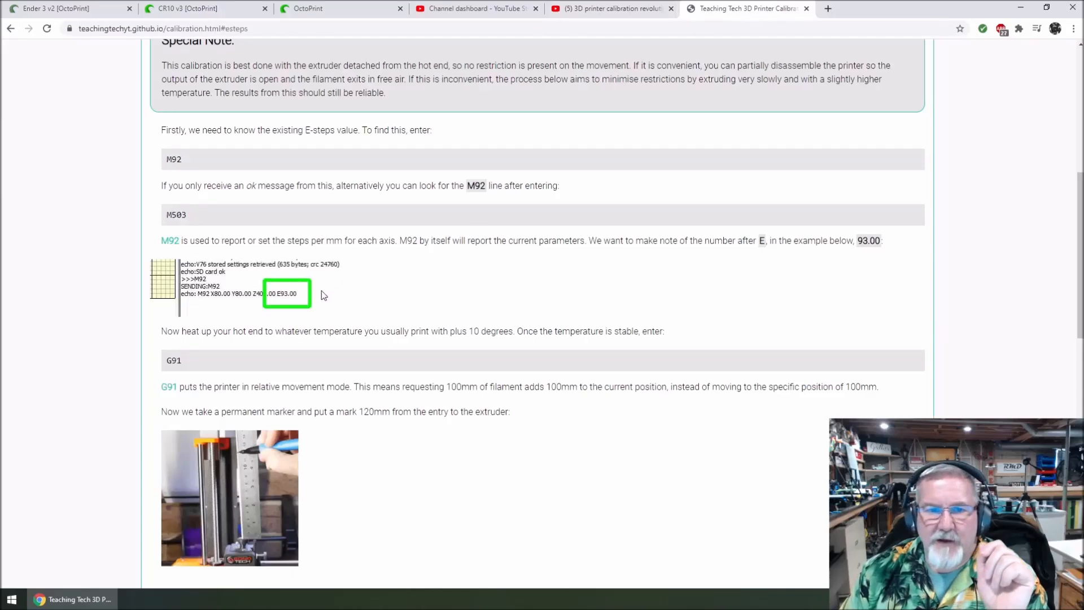
{"action": "mouse_move", "coordinate": [466, 208]}
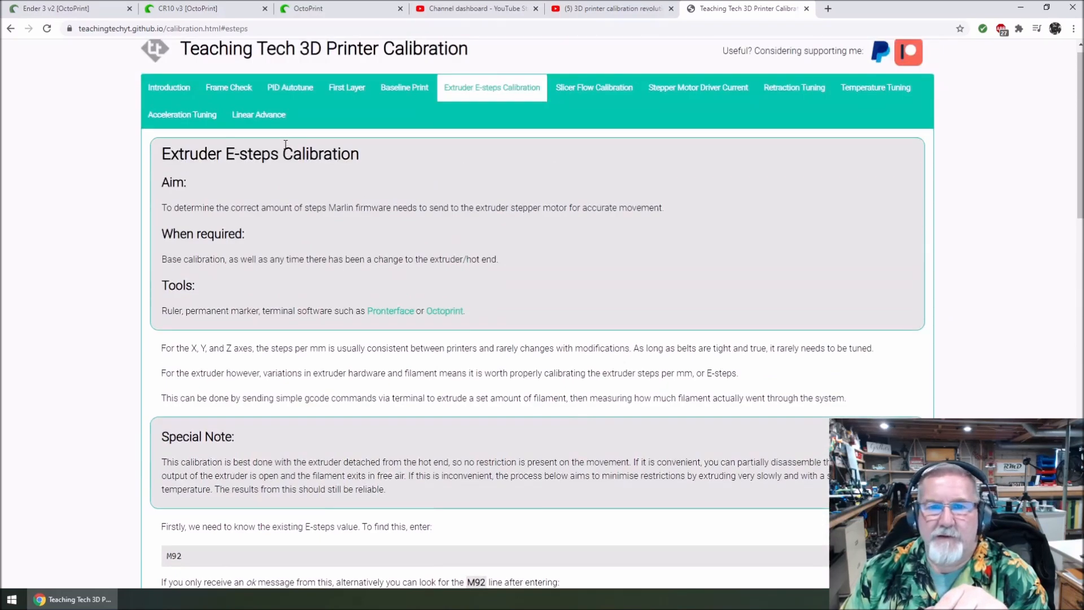
{"action": "scroll", "scroll_direction": "down", "scroll_amount": 3}
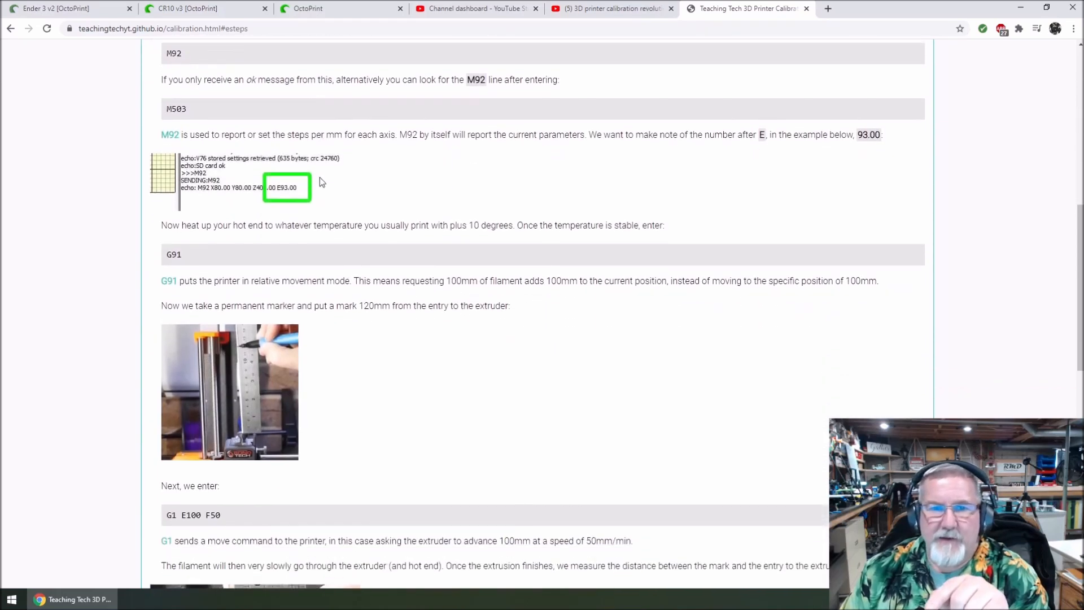
{"action": "scroll", "scroll_direction": "down", "scroll_amount": 3}
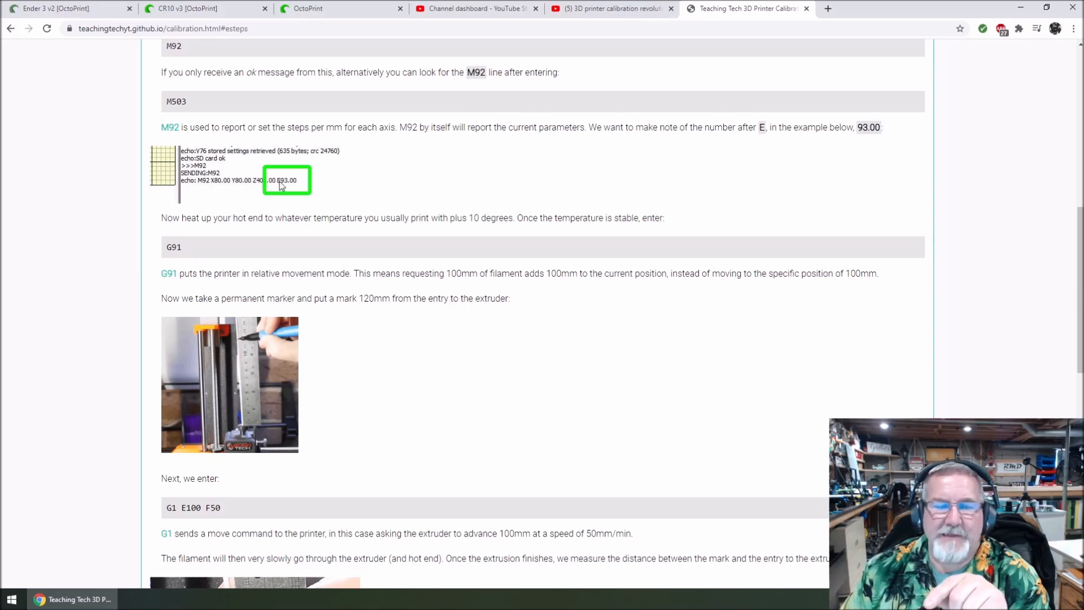
{"action": "mouse_move", "coordinate": [275, 192]}
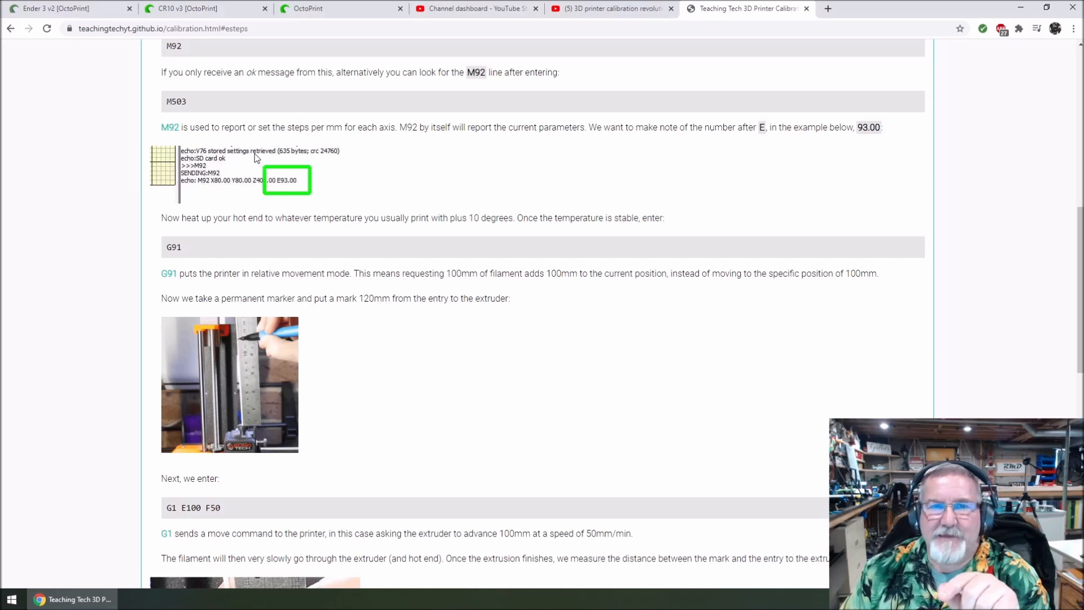
{"action": "left_click", "coordinate": [62, 9]}
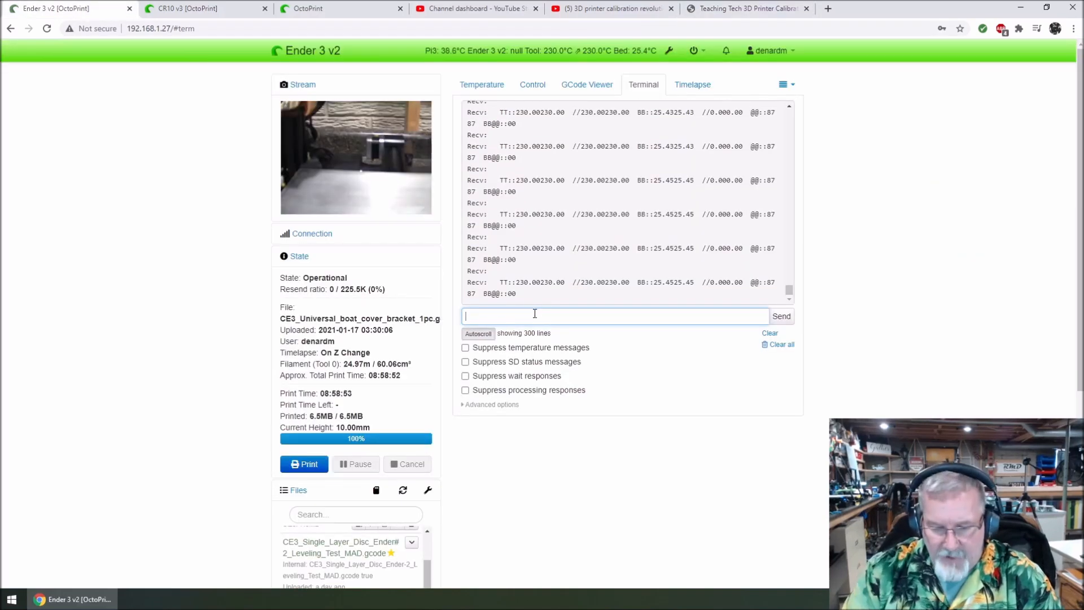
Step: Send M92 in the Ender 3 v2 terminal to report steps-per-mm values
{"action": "type", "text": "m92"}
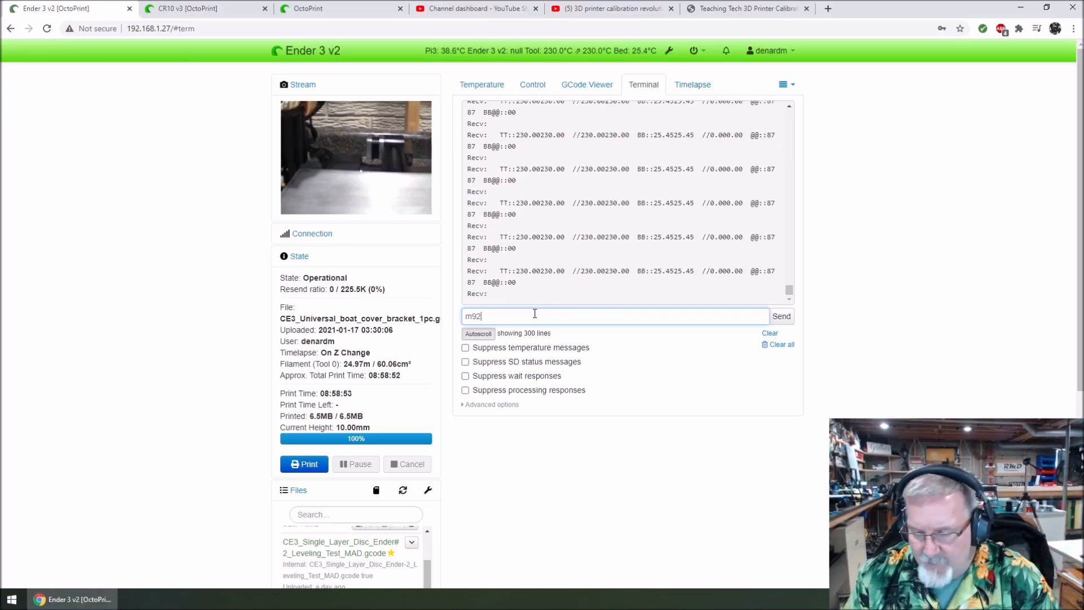
{"action": "left_click", "coordinate": [782, 316]}
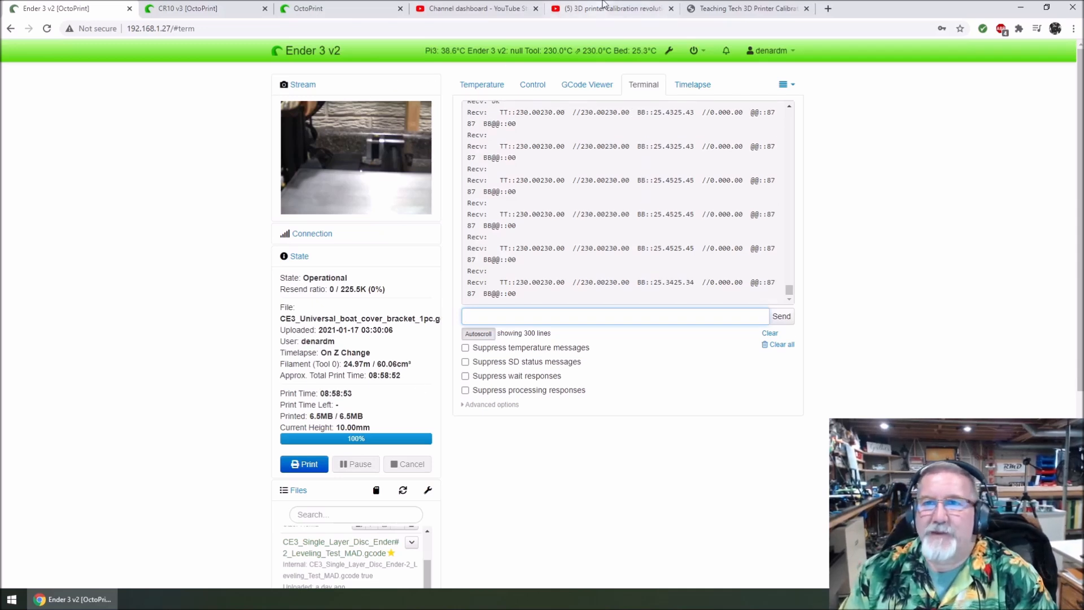
Step: Enter 93 previous E-steps and 51.75 mm remaining, calculating new E-steps of 136.26
{"action": "left_click", "coordinate": [743, 9]}
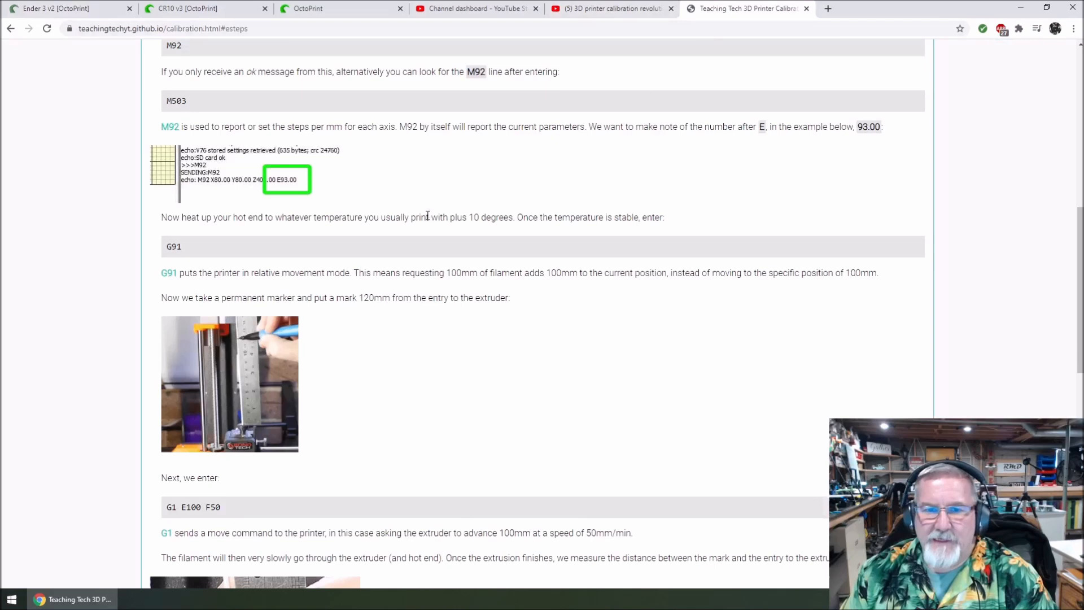
{"action": "scroll", "scroll_direction": "down", "scroll_amount": 3}
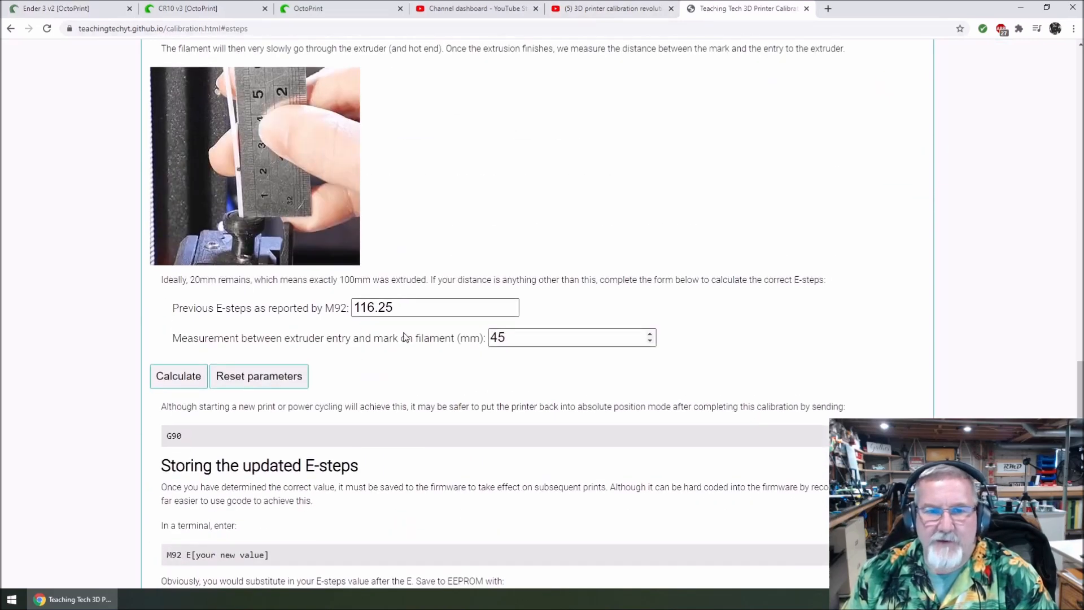
{"action": "scroll", "scroll_direction": "down", "scroll_amount": 3}
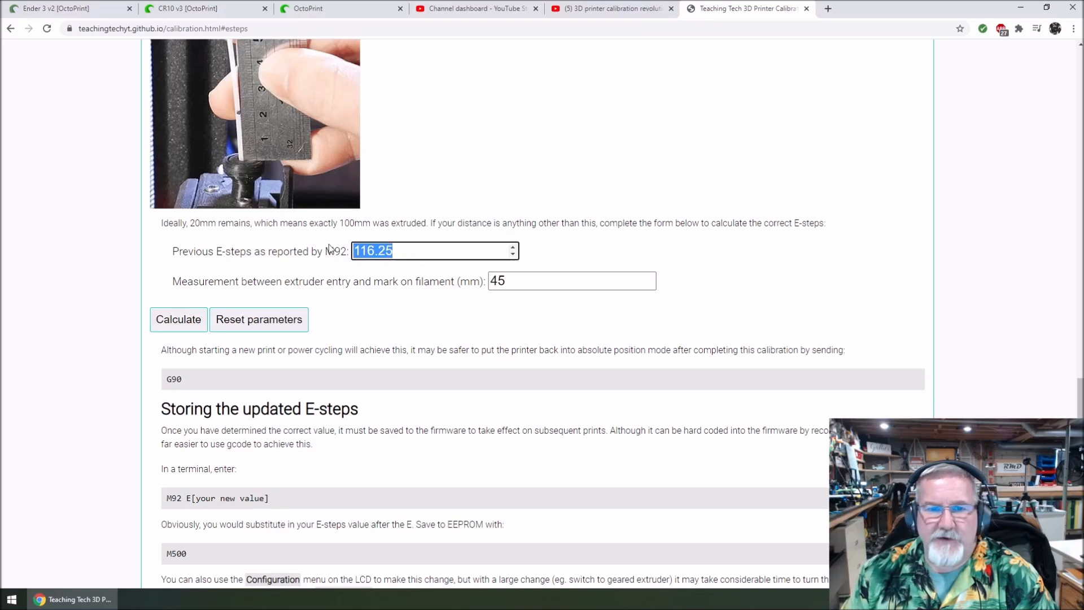
{"action": "type", "text": "9"}
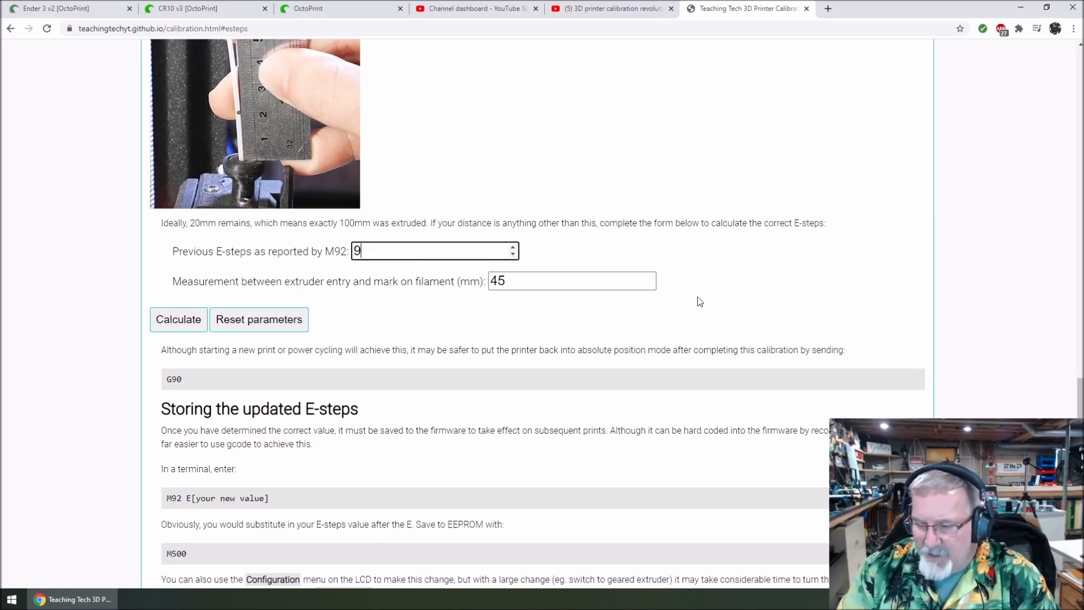
{"action": "type", "text": "3"}
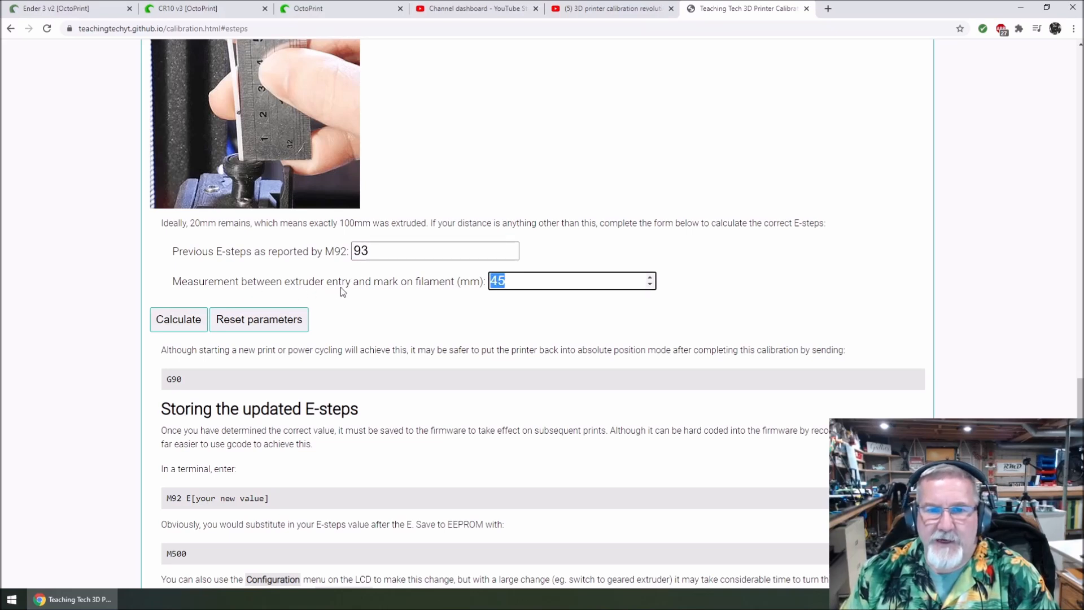
{"action": "mouse_move", "coordinate": [462, 296]}
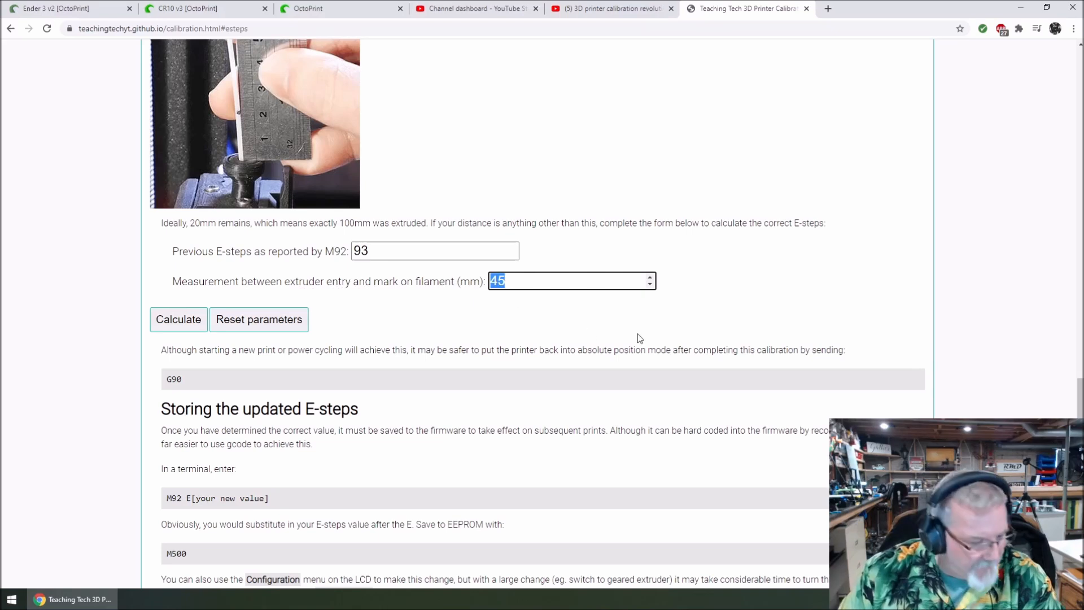
{"action": "type", "text": "51.75"}
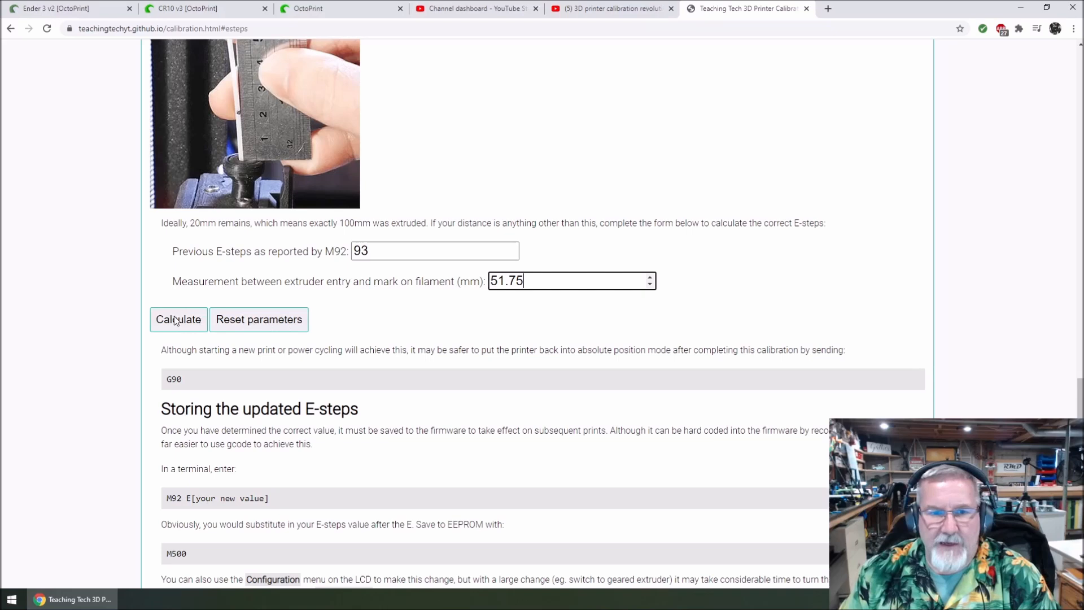
{"action": "left_click", "coordinate": [178, 320]}
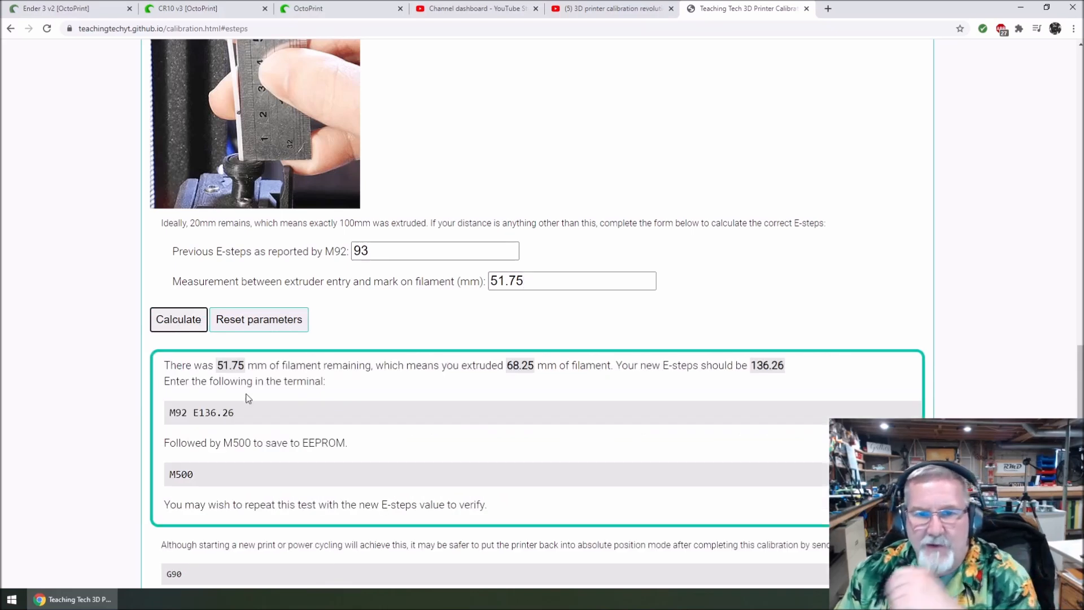
{"action": "mouse_move", "coordinate": [330, 381]}
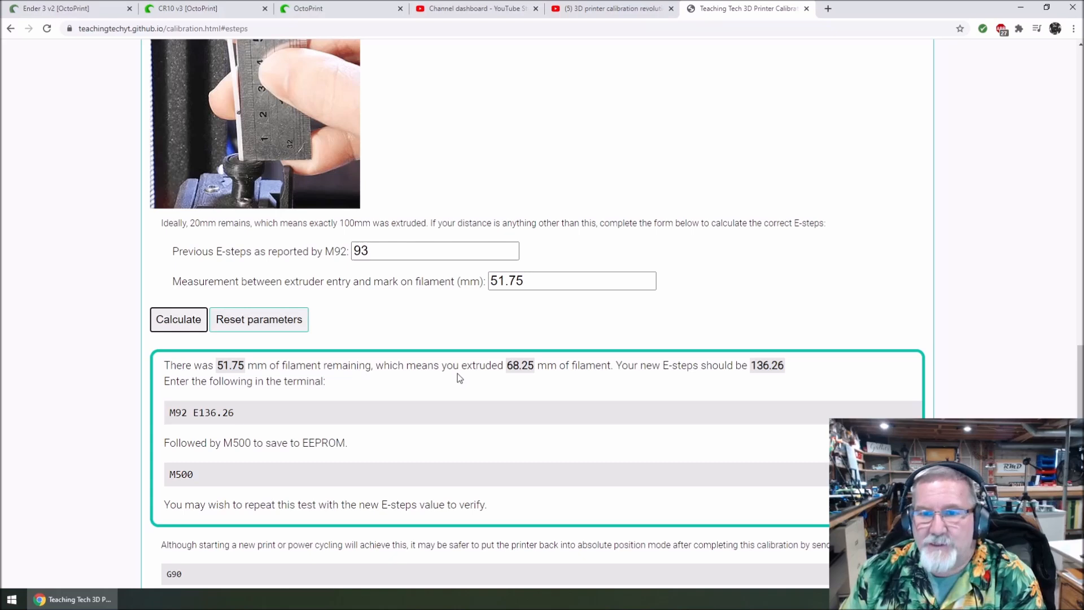
{"action": "mouse_move", "coordinate": [551, 382]}
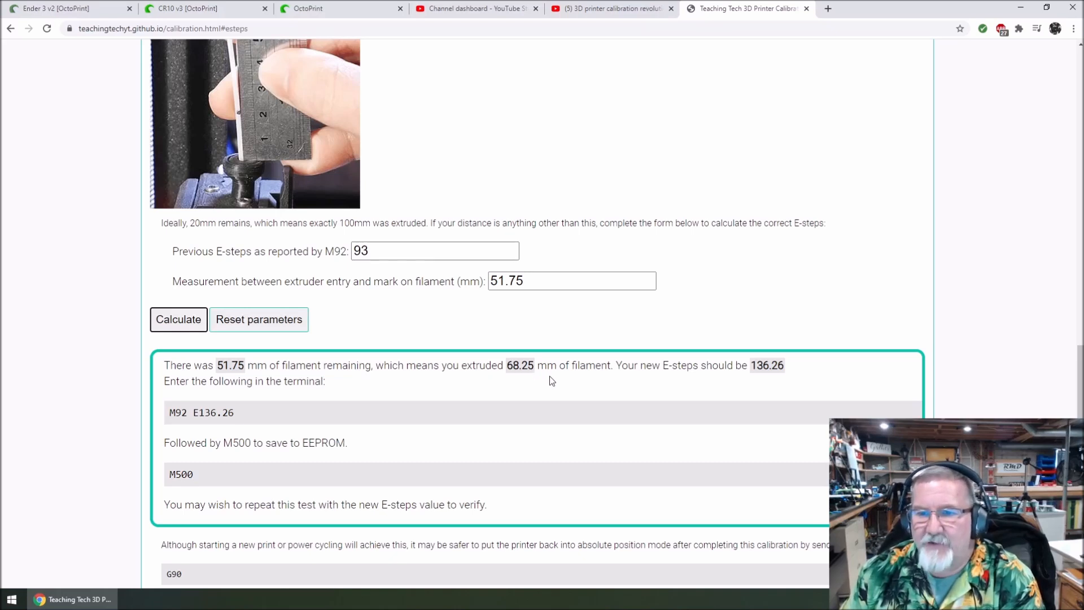
{"action": "mouse_move", "coordinate": [604, 377]}
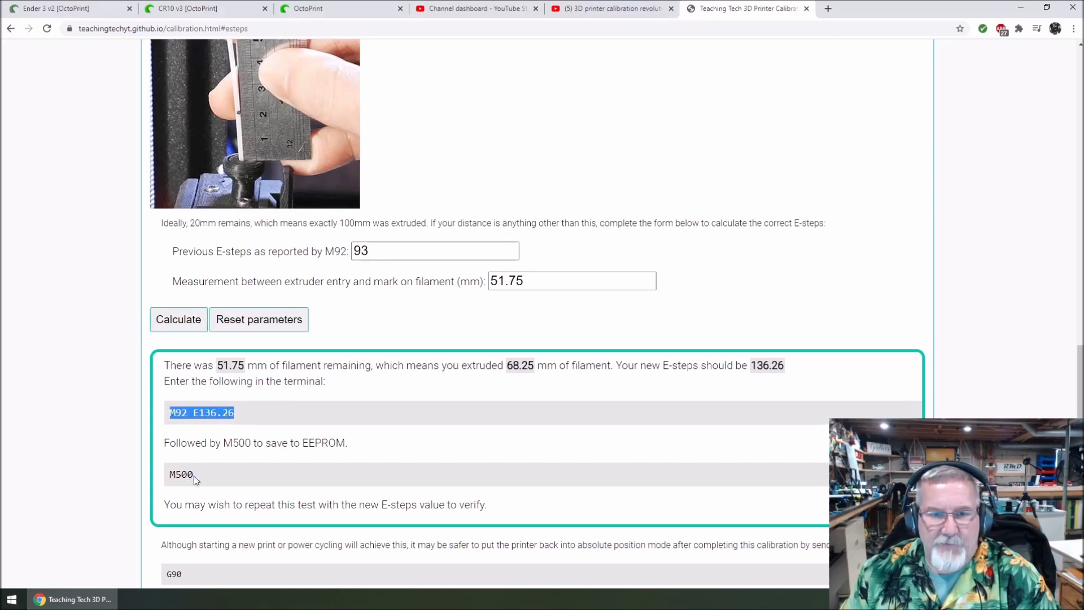
{"action": "mouse_move", "coordinate": [241, 428]}
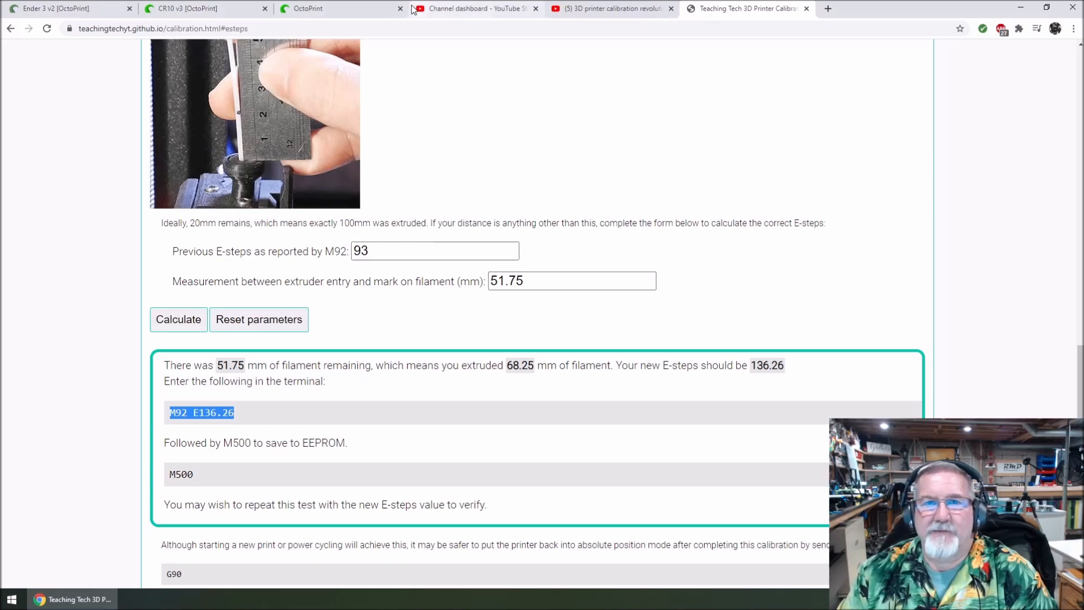
Step: Switch to the Ender 3 v2 OctoPrint terminal with M92 E136.26 copied
{"action": "left_click", "coordinate": [54, 9]}
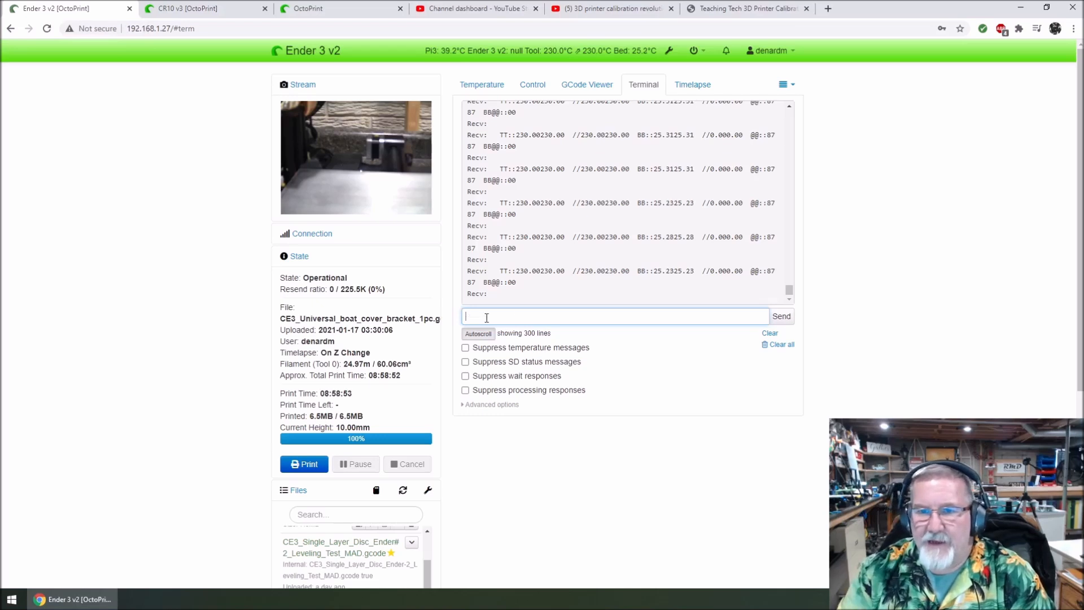
Step: Send M500 in the Ender 3 V2 terminal and read the No EEPROM reply
{"action": "type", "text": "m5"}
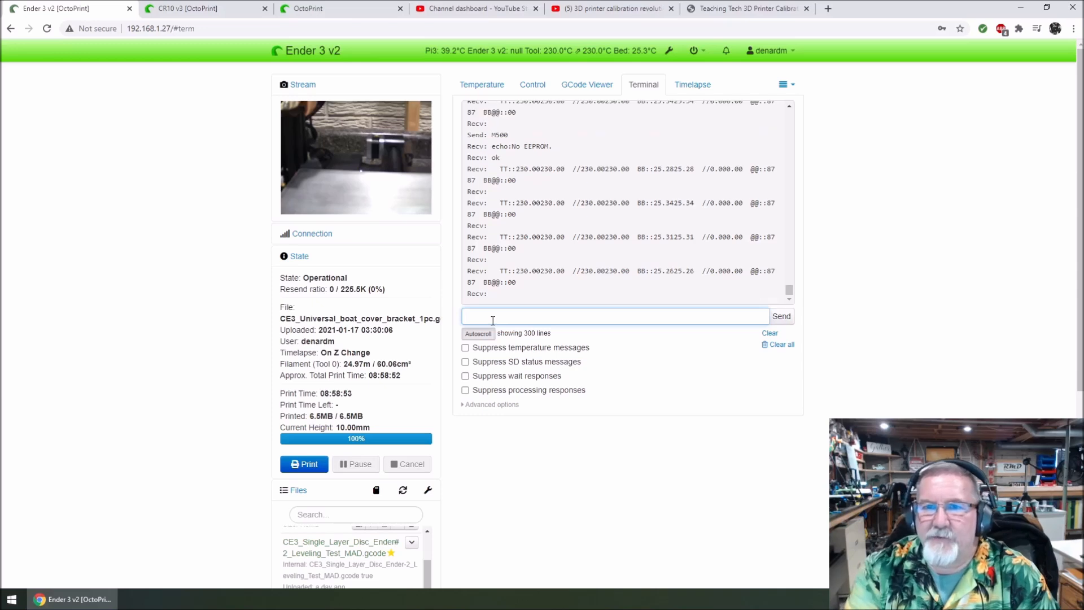
{"action": "type", "text": "m9"}
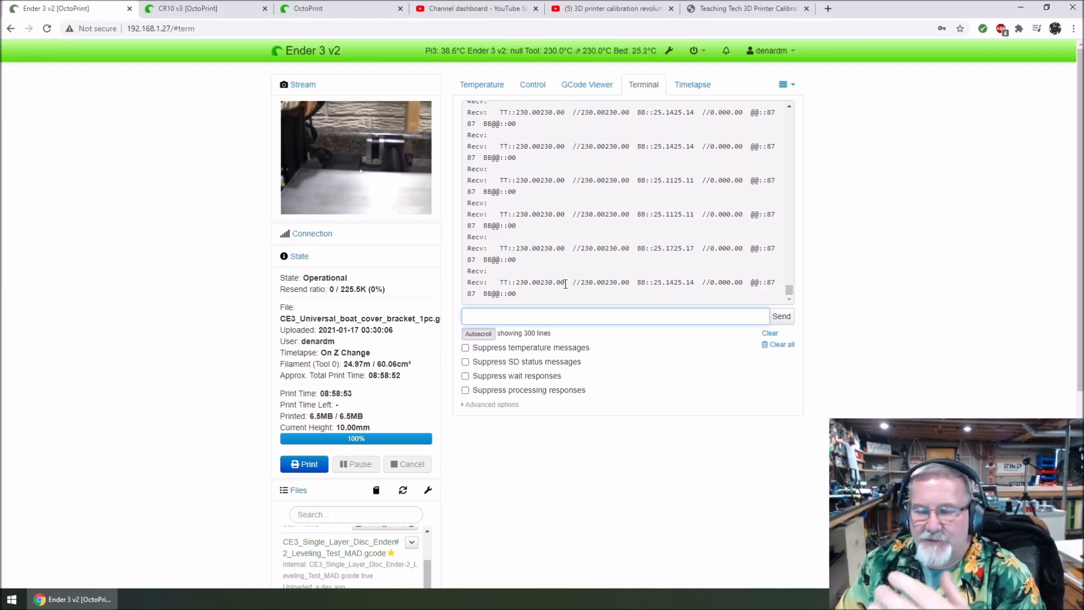
{"action": "mouse_move", "coordinate": [636, 385]}
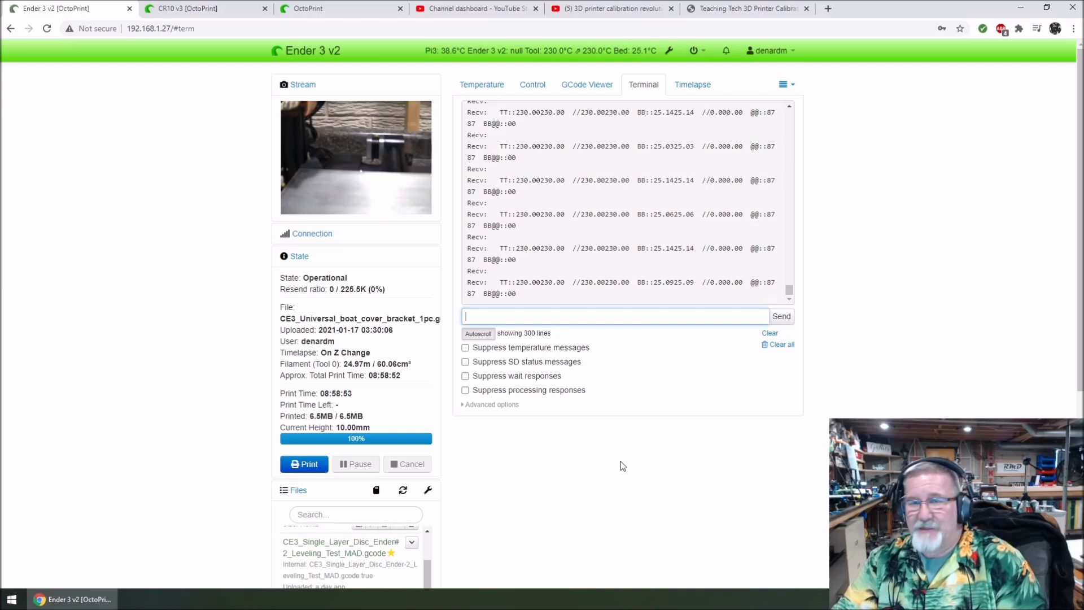
{"action": "mouse_move", "coordinate": [625, 464]}
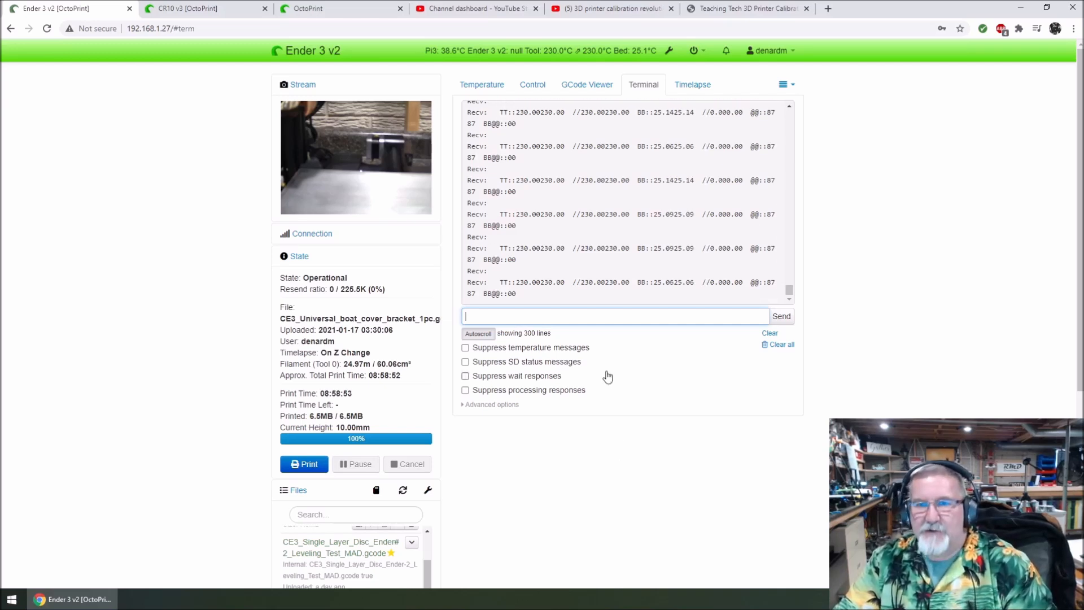
{"action": "left_click", "coordinate": [532, 84]}
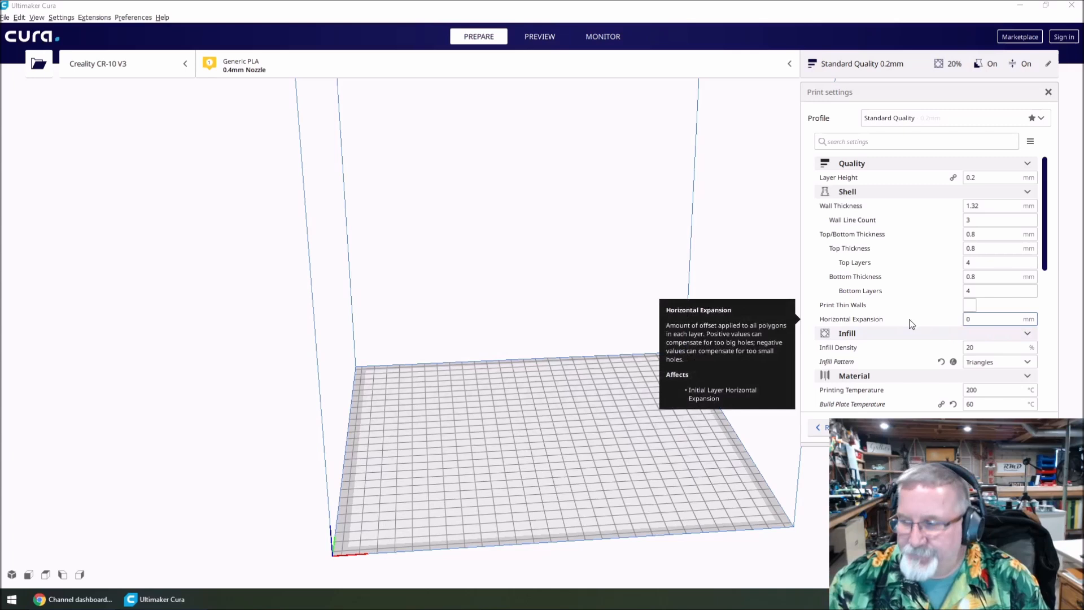
{"action": "mouse_move", "coordinate": [759, 302]}
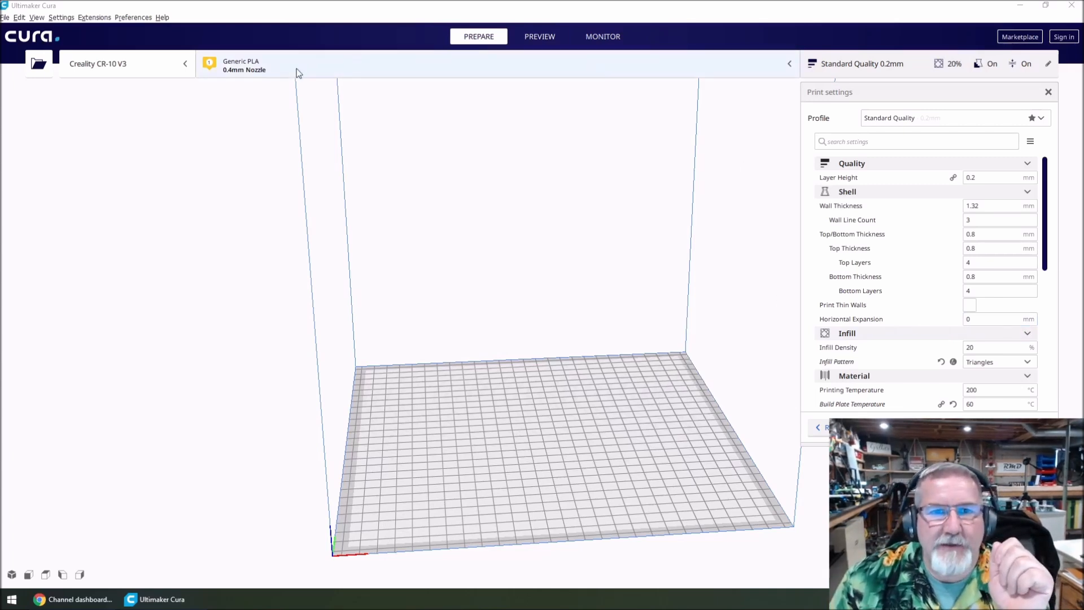
Step: Select the Creality Ender-3 V2 printer and browse Downloads for the CE3_xyzCalibration_cube STL
{"action": "left_click", "coordinate": [126, 64]}
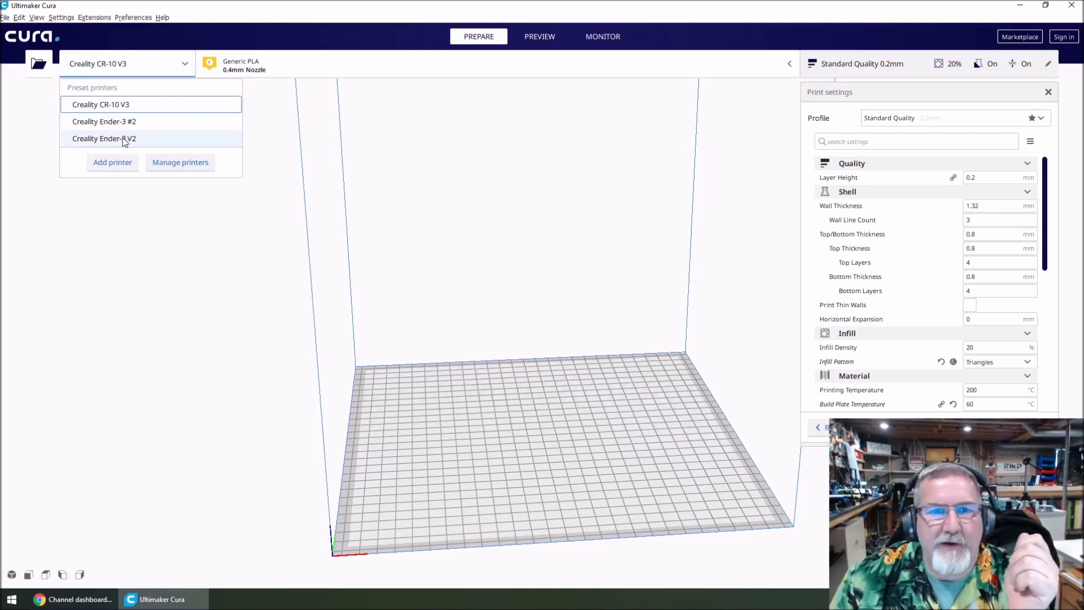
{"action": "left_click", "coordinate": [104, 139]}
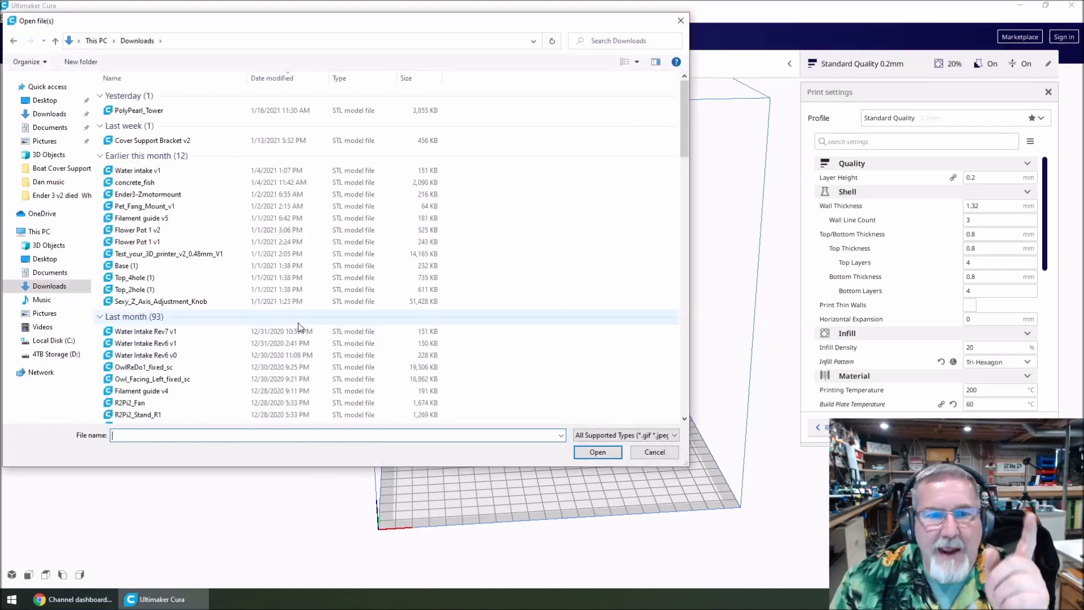
{"action": "scroll", "scroll_direction": "down", "scroll_amount": 3}
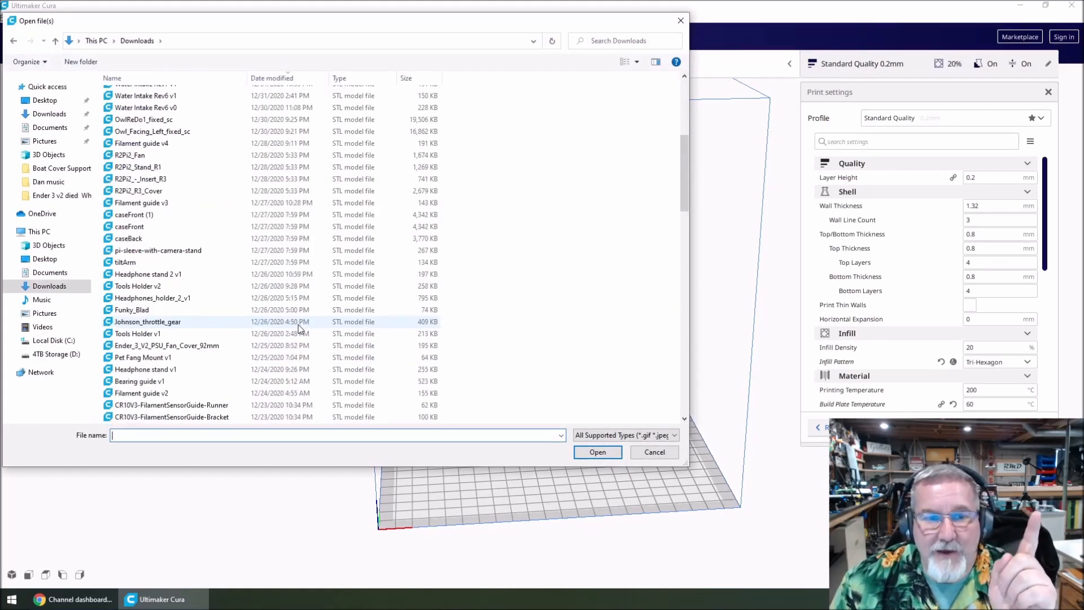
{"action": "scroll", "scroll_direction": "down", "scroll_amount": 3}
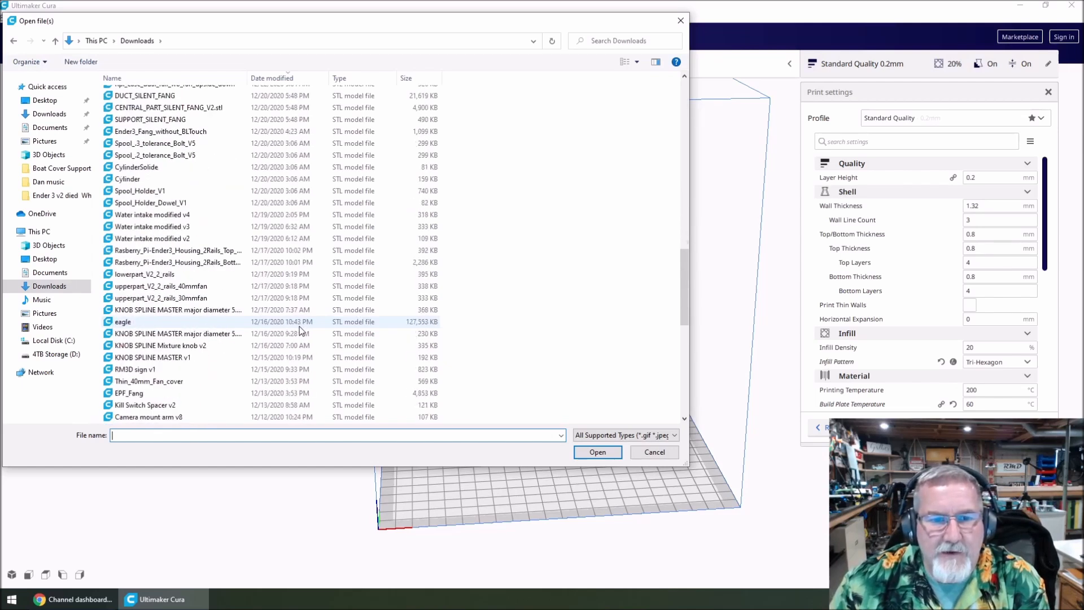
{"action": "scroll", "scroll_direction": "down", "scroll_amount": 3}
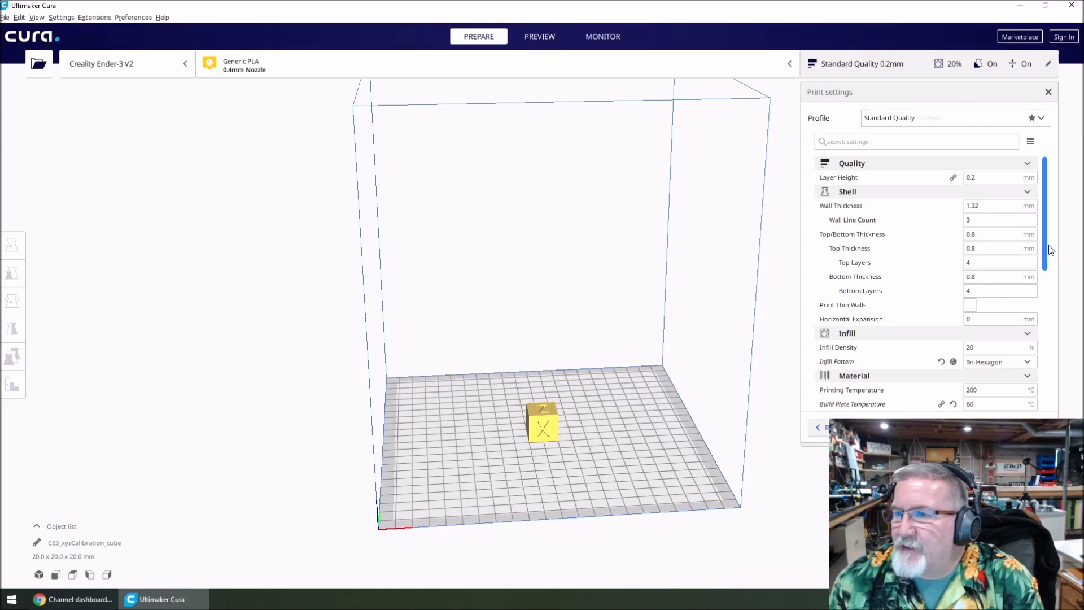
Step: Switch the material to generic ABS and discard the customised profile settings
{"action": "scroll", "scroll_direction": "down", "scroll_amount": 3}
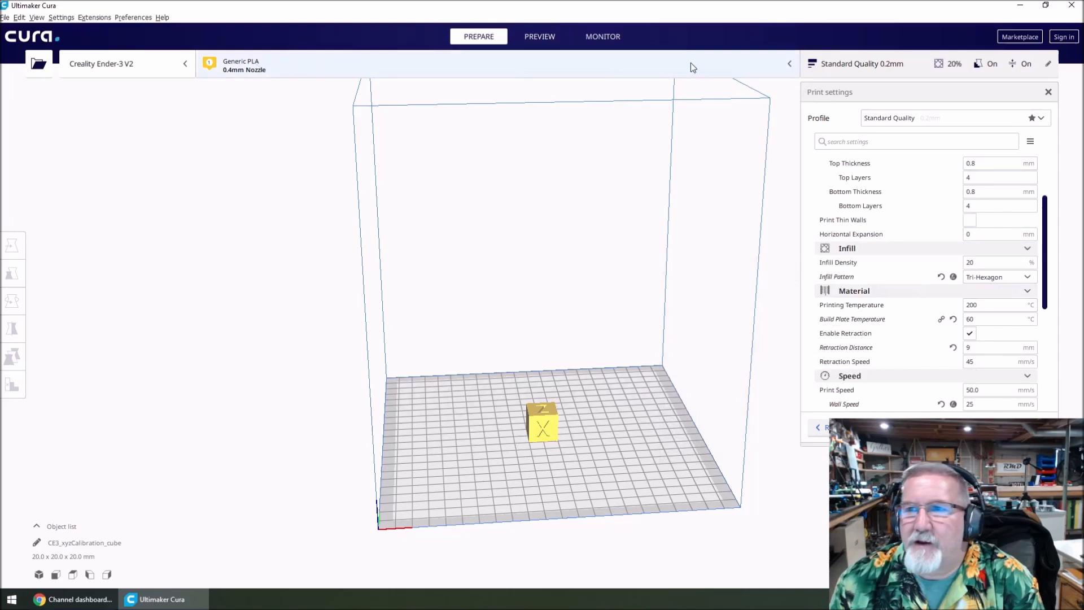
{"action": "left_click", "coordinate": [492, 64]}
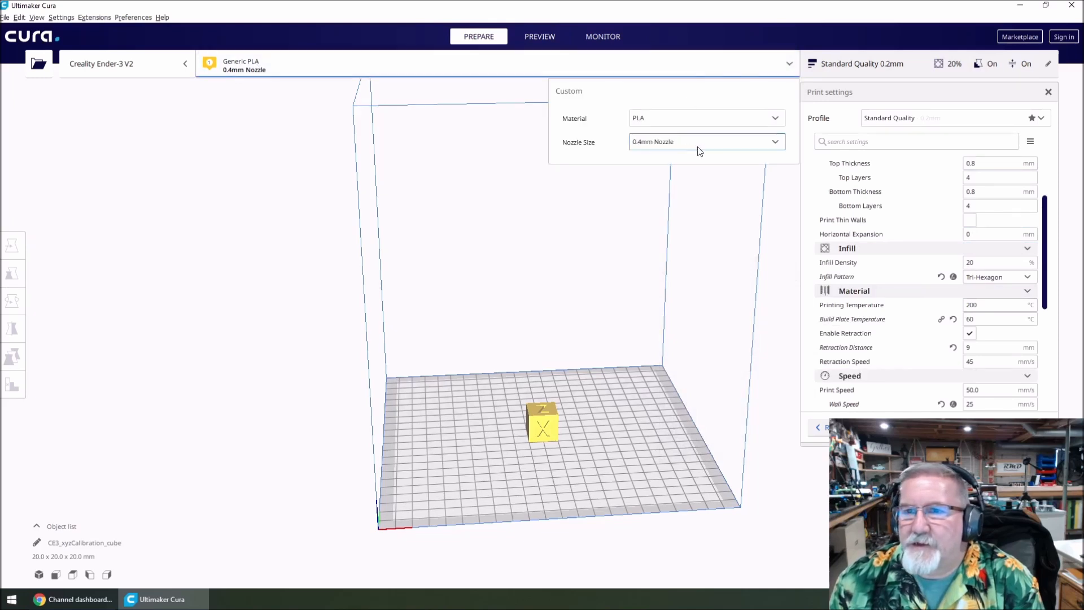
{"action": "left_click", "coordinate": [705, 118]}
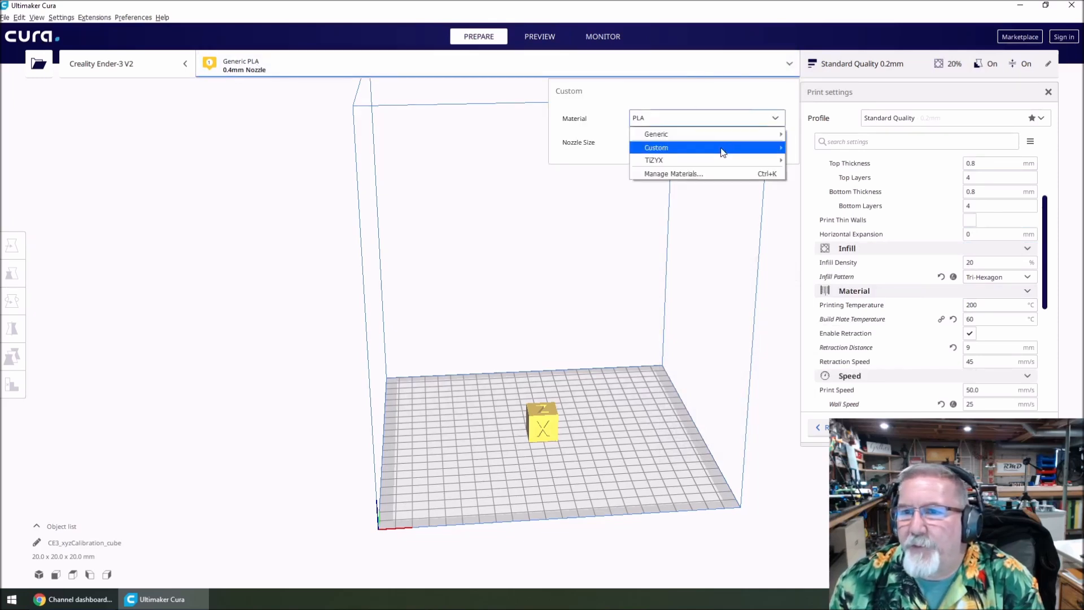
{"action": "mouse_move", "coordinate": [656, 135]}
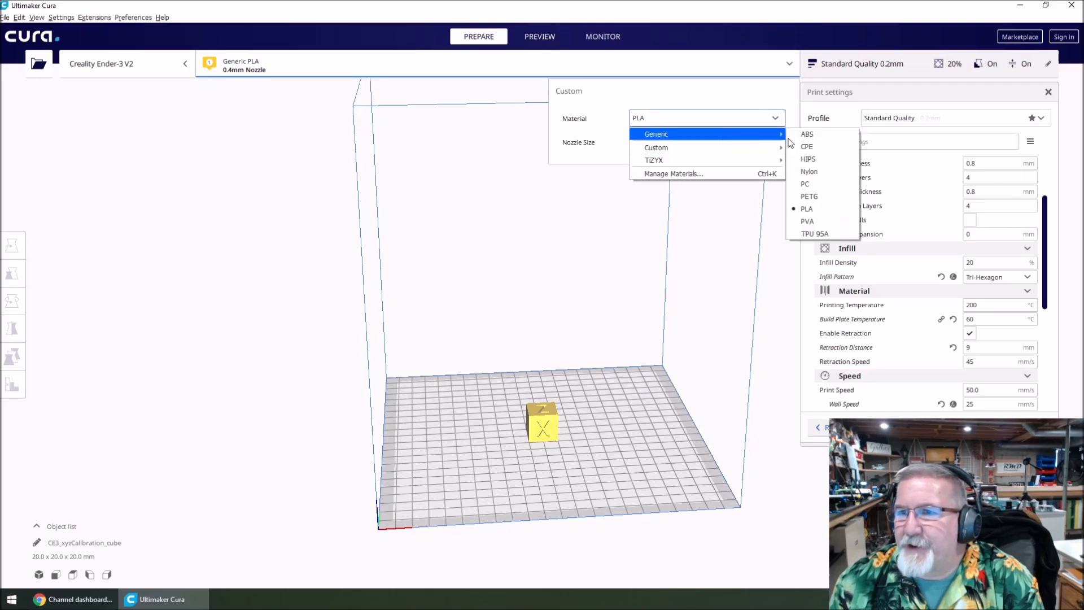
{"action": "left_click", "coordinate": [807, 133]}
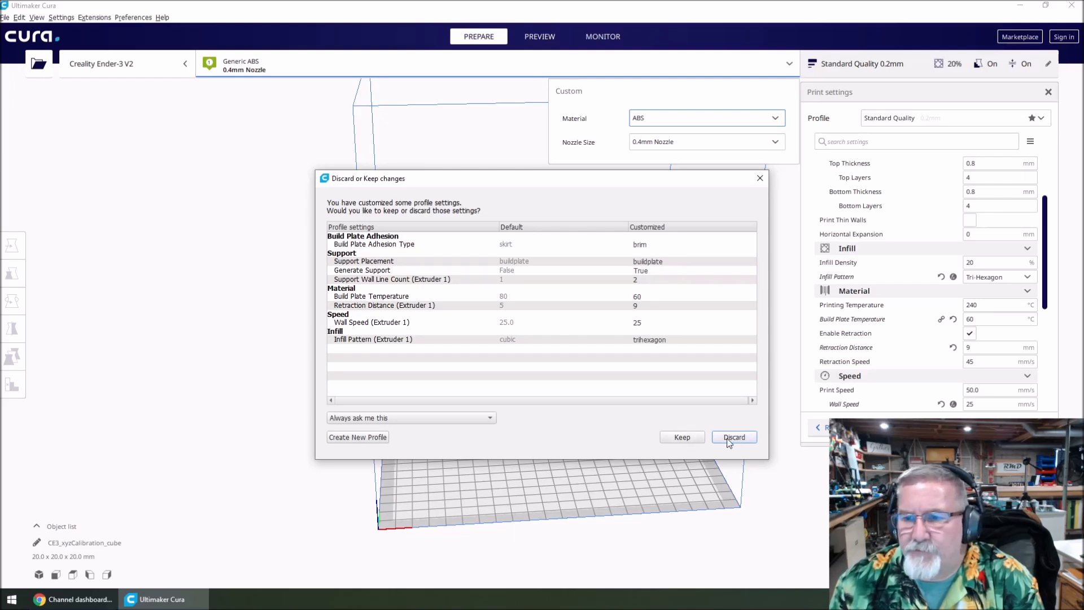
{"action": "left_click", "coordinate": [733, 437]}
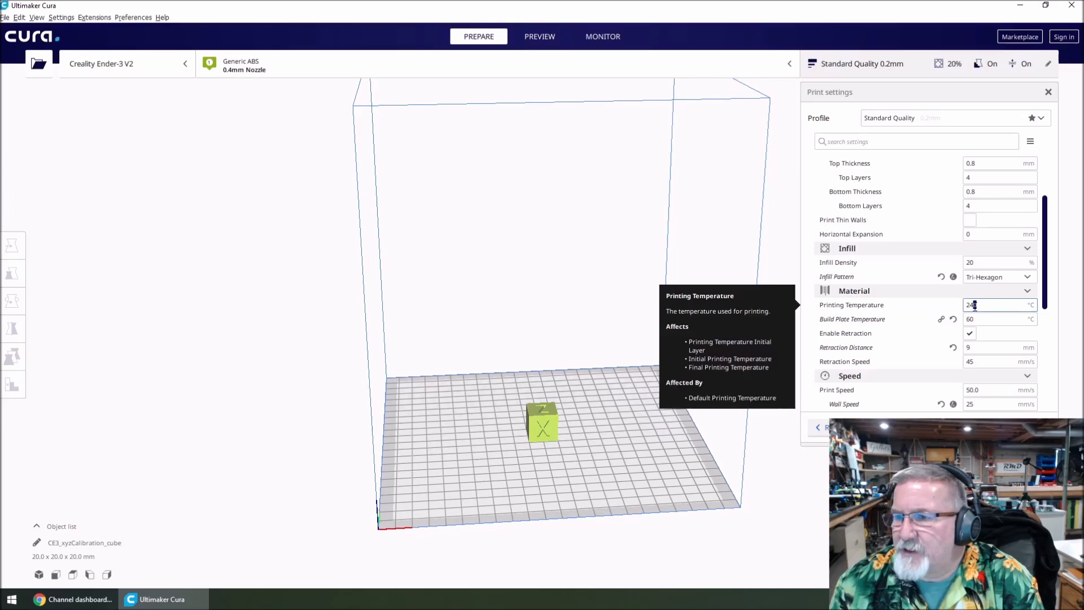
Step: Set 230 °C nozzle and 100 °C bed, turn support off, and scroll to adhesion
{"action": "triple_click", "coordinate": [999, 305]}
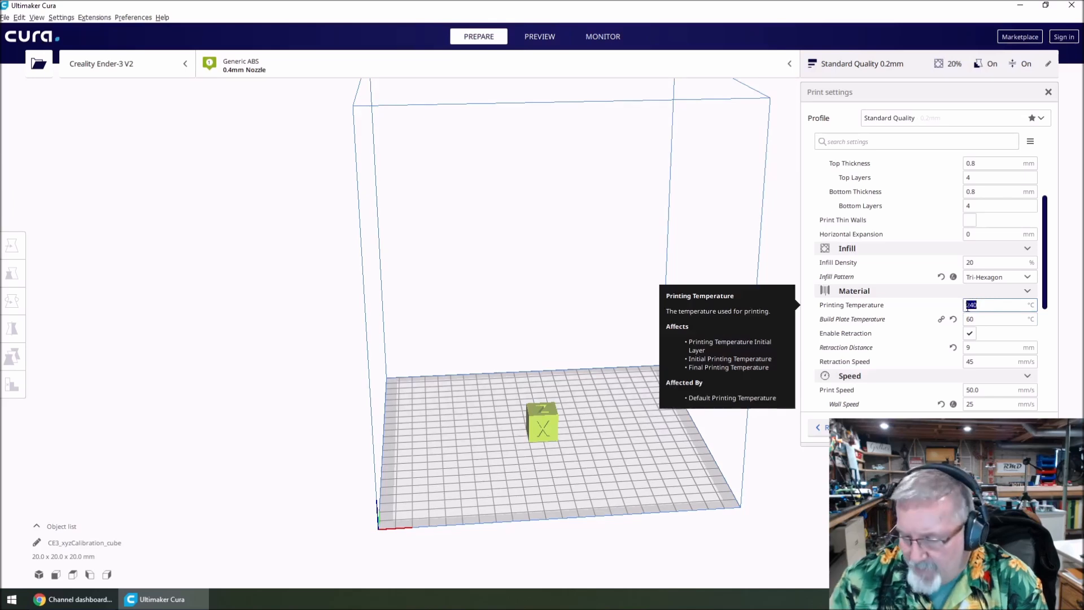
{"action": "type", "text": "230"}
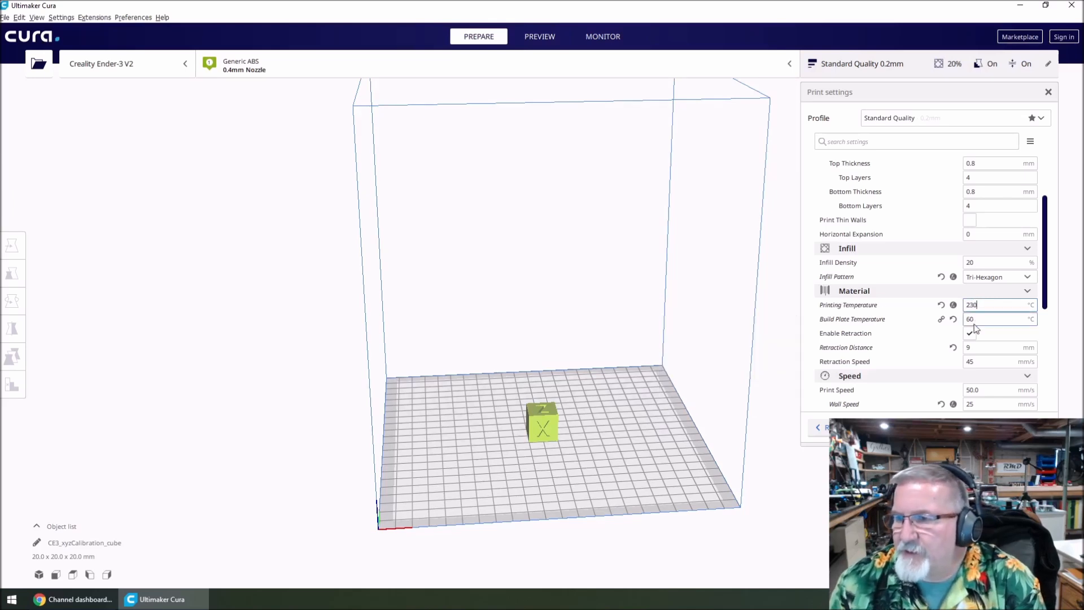
{"action": "type", "text": "100"}
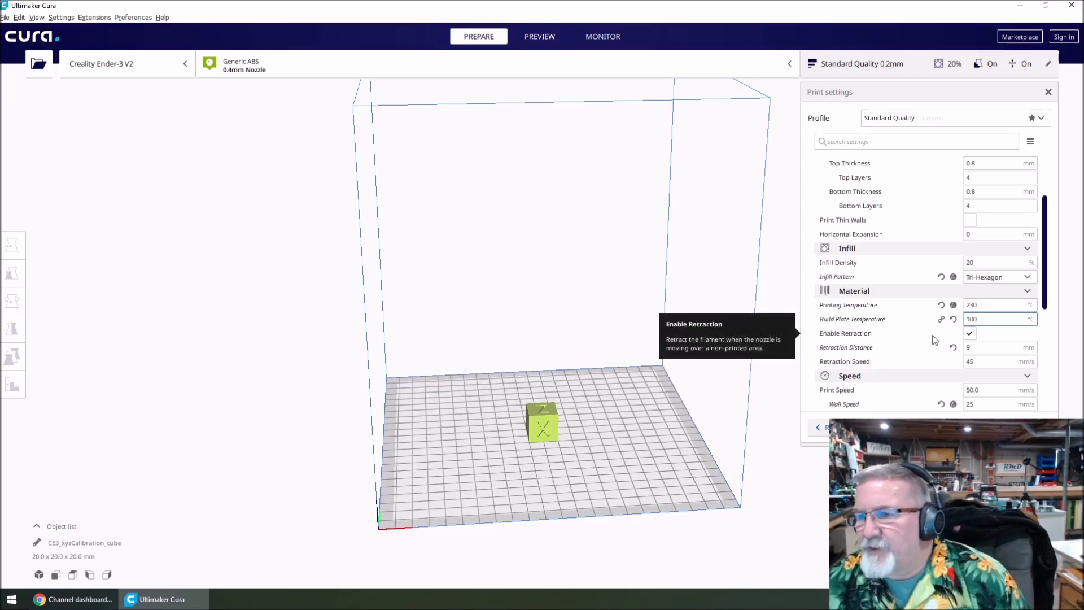
{"action": "scroll", "scroll_direction": "down", "scroll_amount": 3}
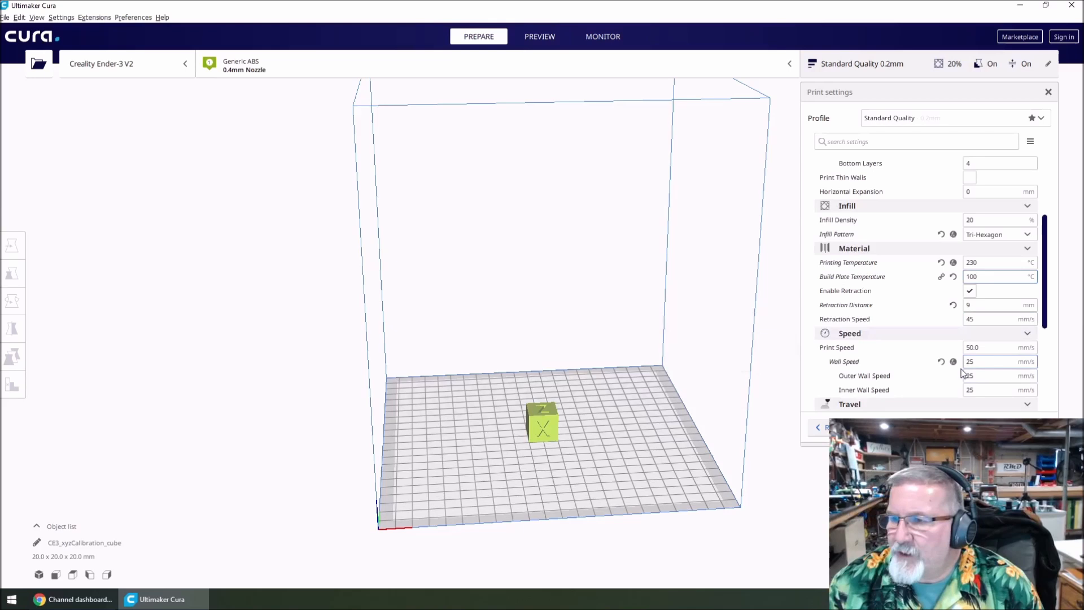
{"action": "scroll", "scroll_direction": "down", "scroll_amount": 3}
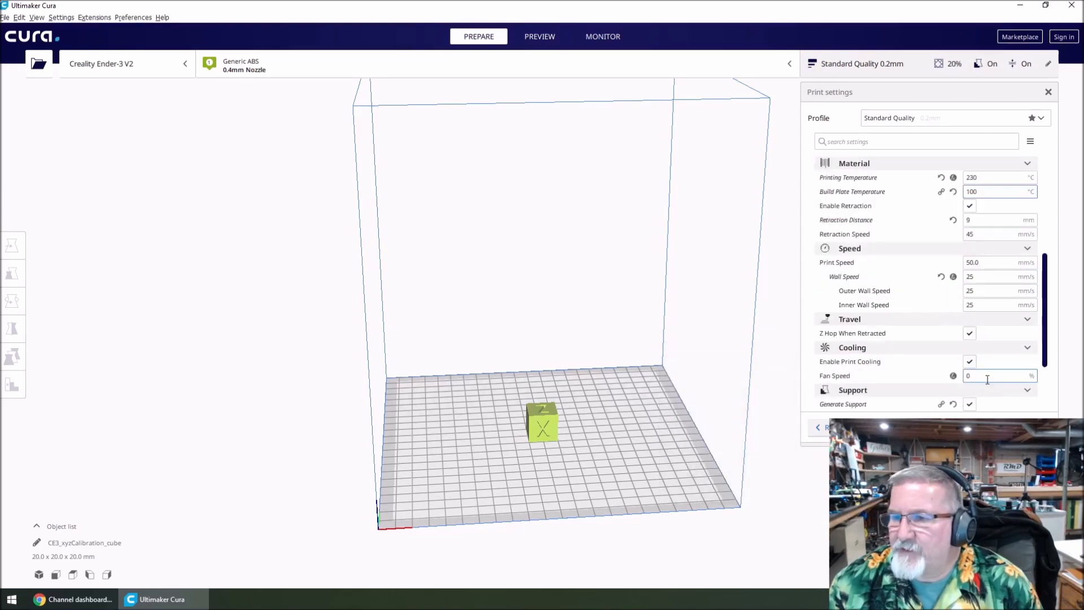
{"action": "scroll", "scroll_direction": "down", "scroll_amount": 3}
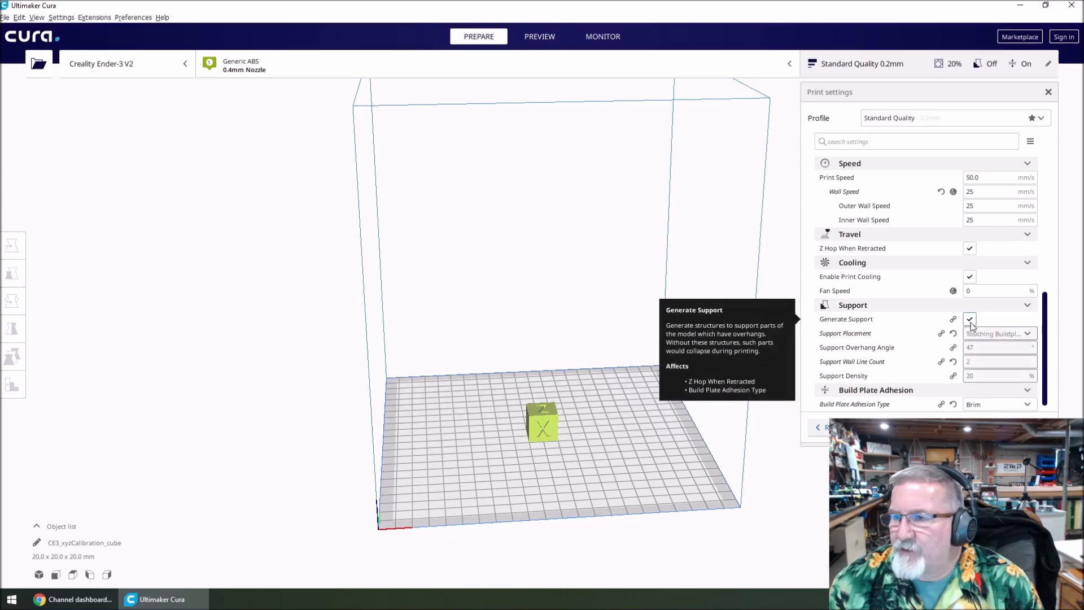
{"action": "left_click", "coordinate": [970, 318]}
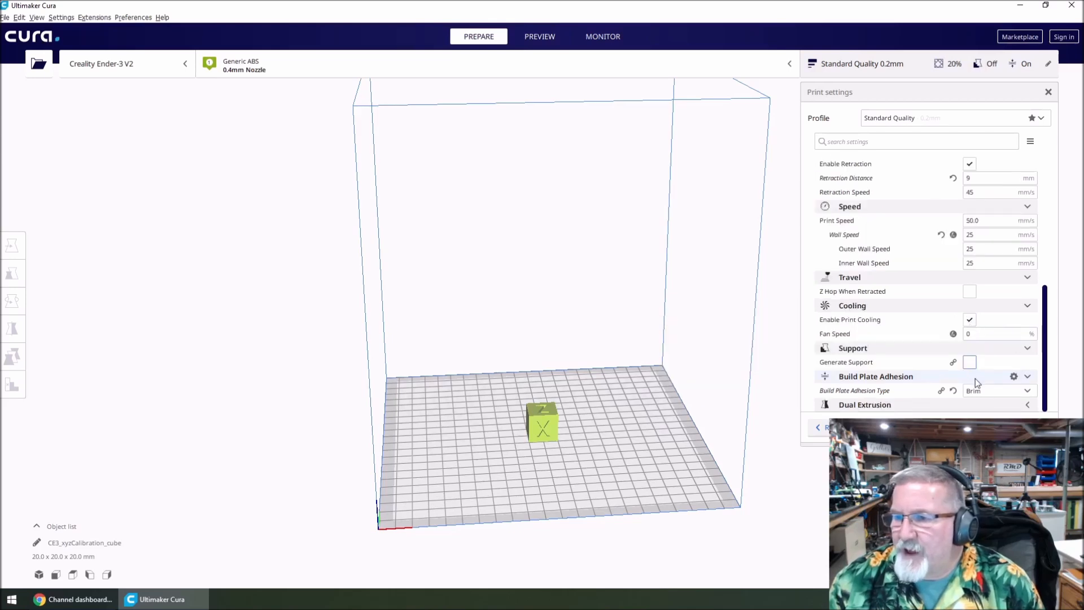
{"action": "mouse_move", "coordinate": [996, 390]}
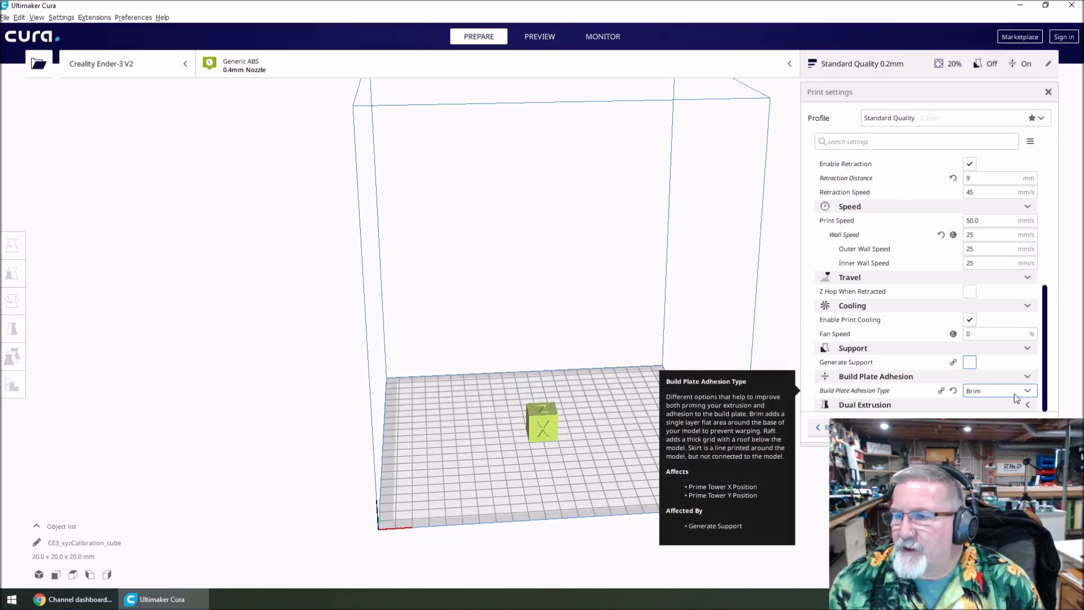
{"action": "scroll", "scroll_direction": "down", "scroll_amount": 3}
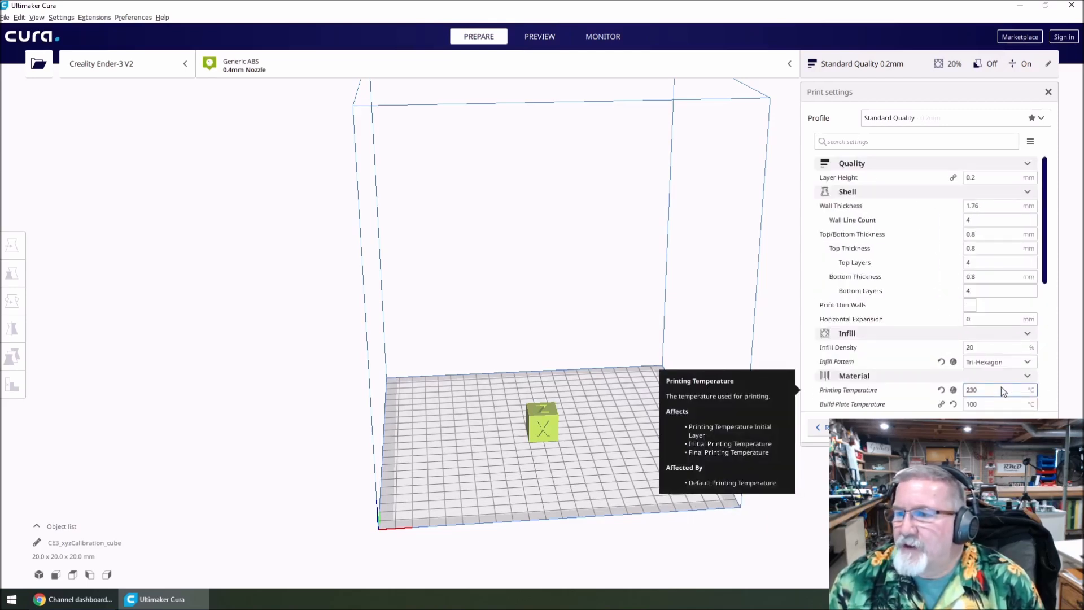
{"action": "scroll", "scroll_direction": "down", "scroll_amount": 3}
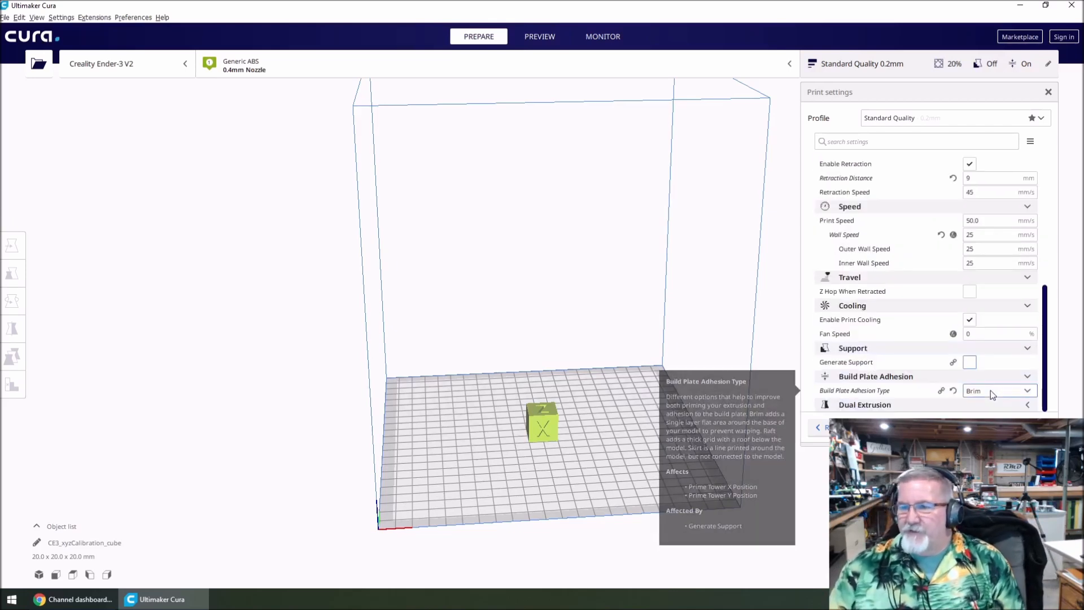
{"action": "mouse_move", "coordinate": [992, 394]}
{"action": "type", "text": "CE3_ABS_xyzCalibration_cube"}
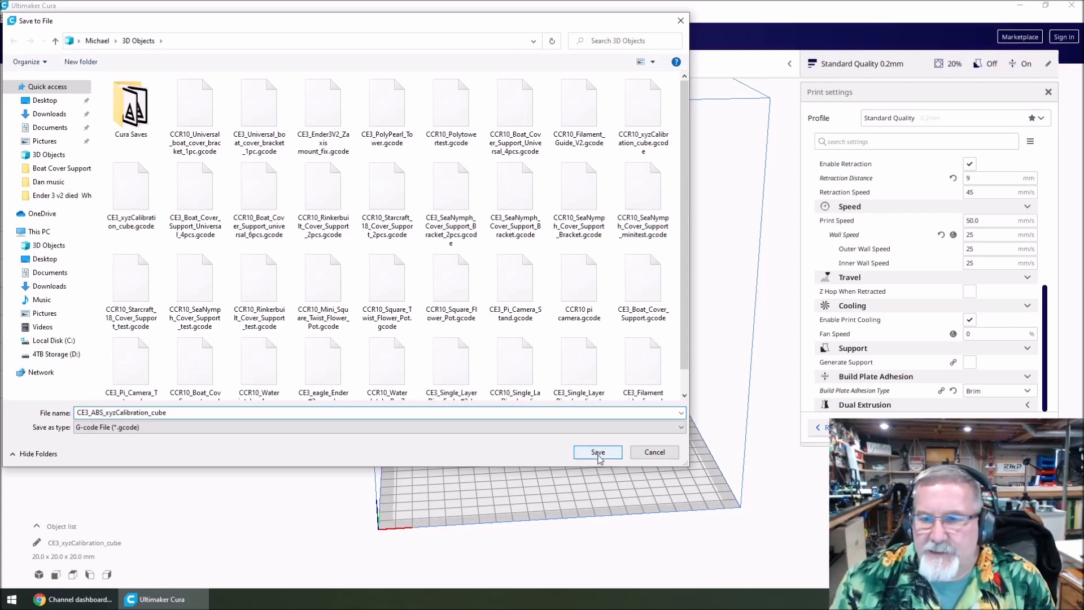
Step: Save the sliced ABS cube to disk as CE3_ABS_xyzCalibration_cube.gcode in 3D Objects
{"action": "left_click", "coordinate": [596, 452]}
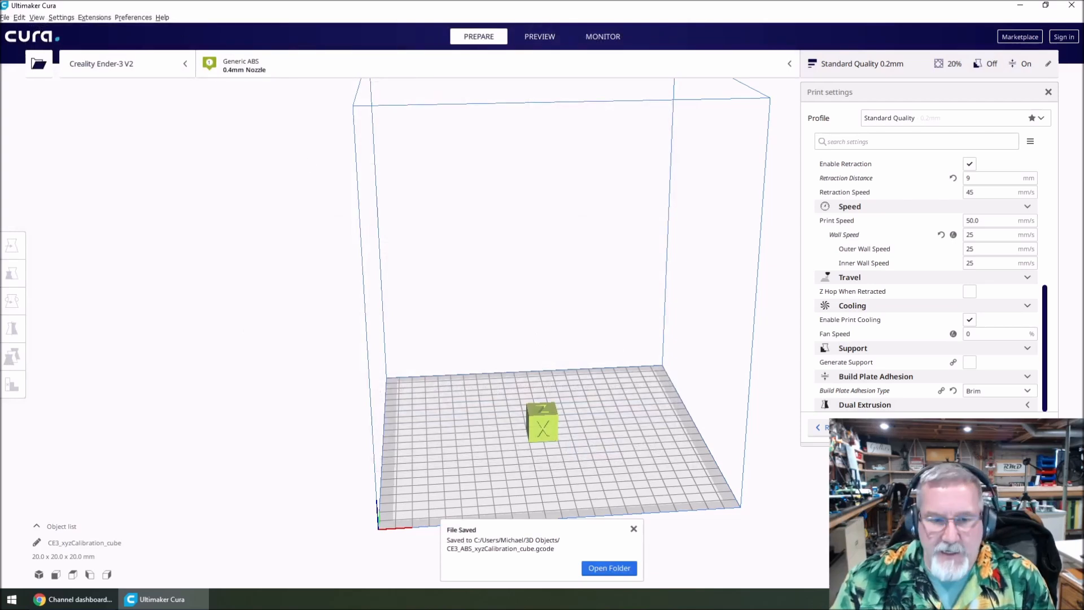
{"action": "left_click", "coordinate": [72, 599]}
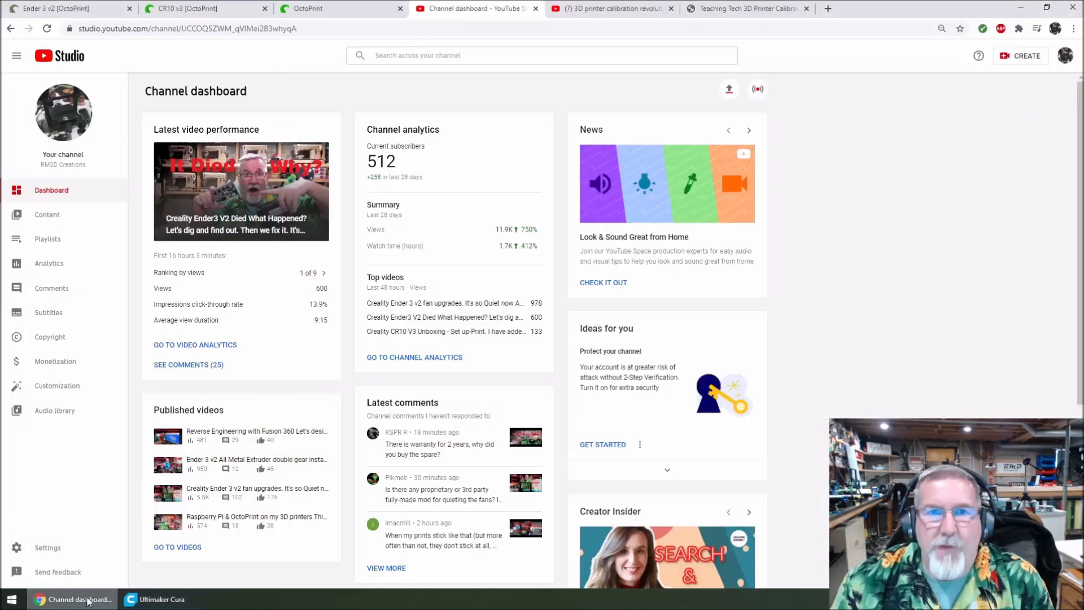
Step: Upload CE3_ABS_xyzCalibration_cube.gcode from the Files panel of the Ender 3 v2 OctoPrint page
{"action": "left_click", "coordinate": [66, 8]}
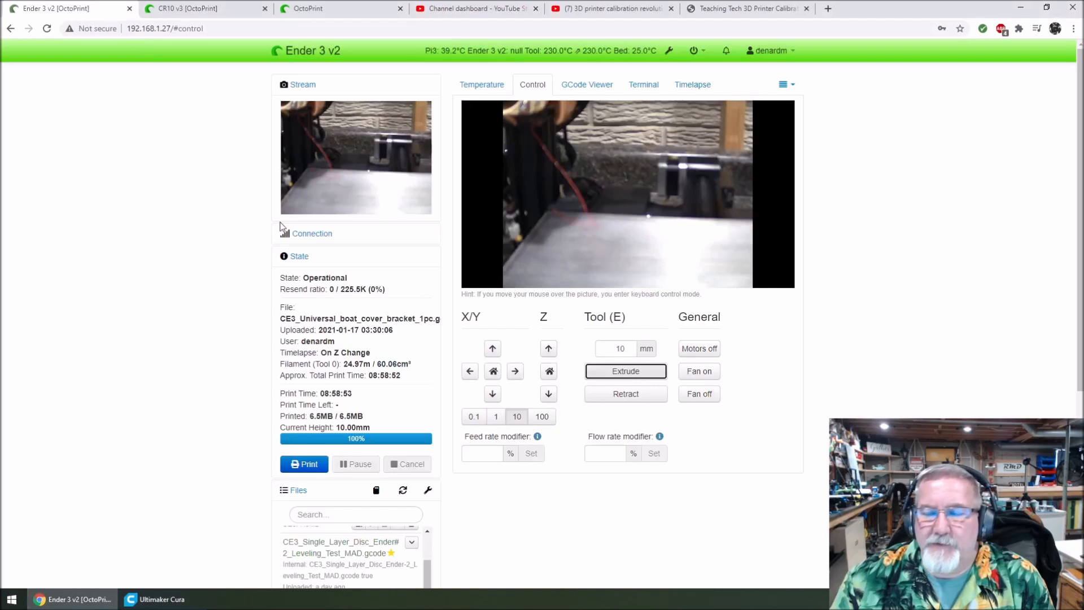
{"action": "left_click", "coordinate": [476, 8]}
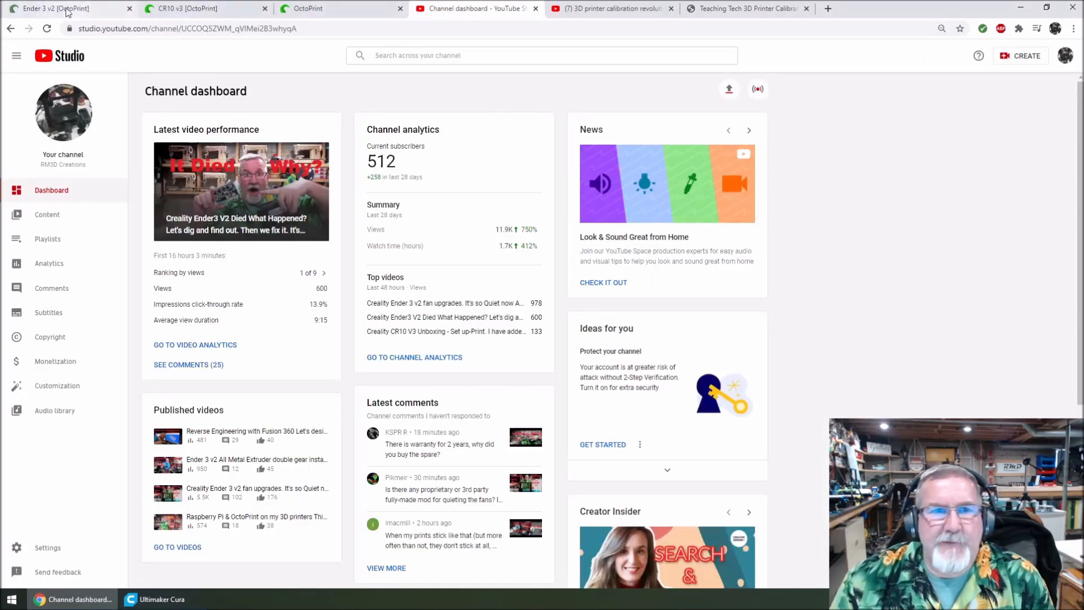
{"action": "left_click", "coordinate": [66, 9]}
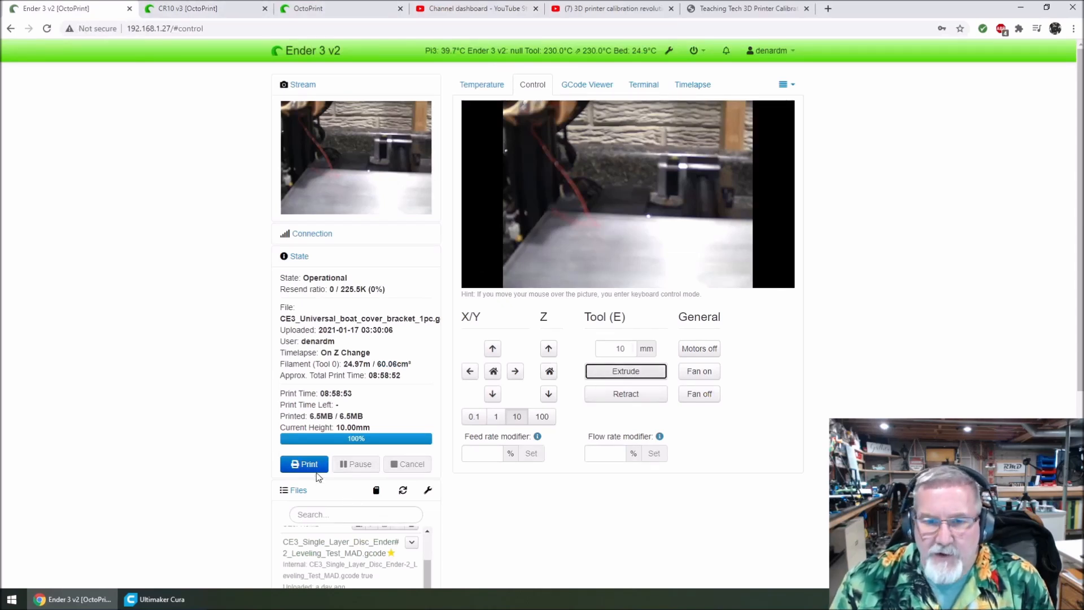
{"action": "scroll", "scroll_direction": "down", "scroll_amount": 3}
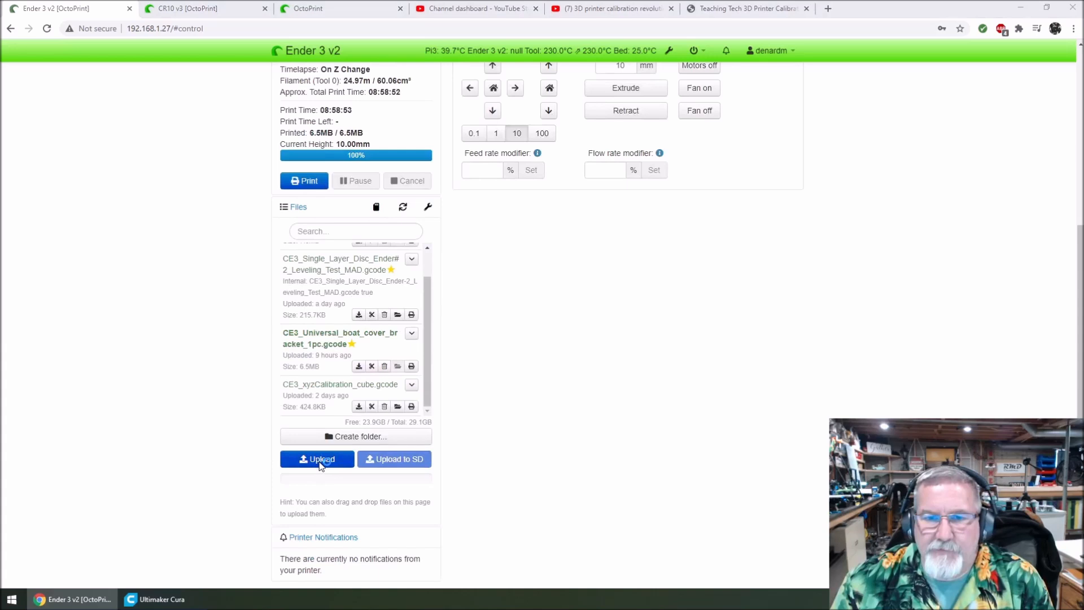
{"action": "left_click", "coordinate": [317, 459]}
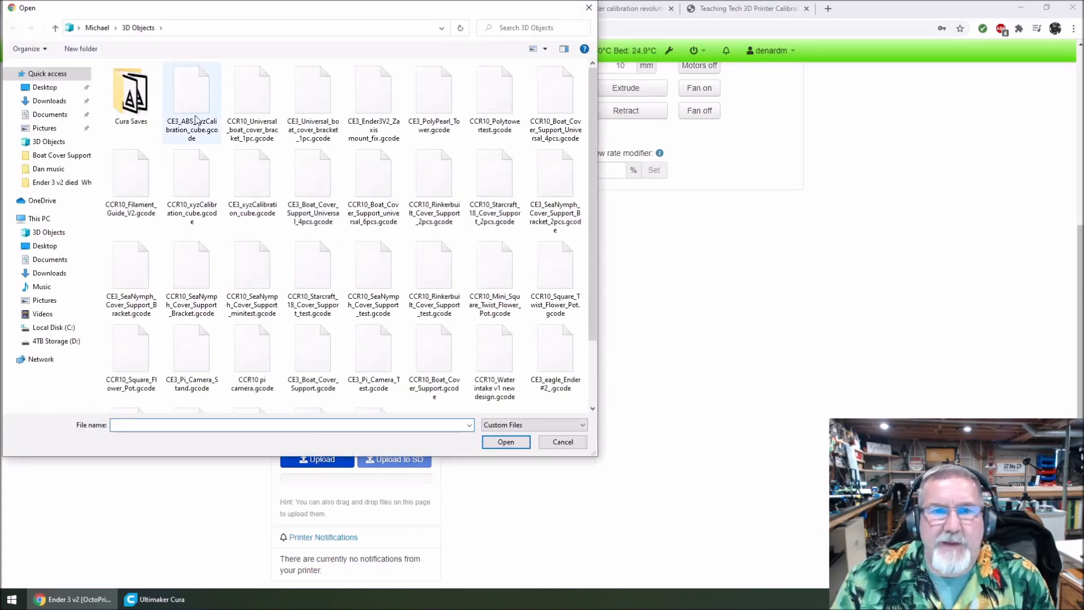
{"action": "mouse_move", "coordinate": [191, 93]}
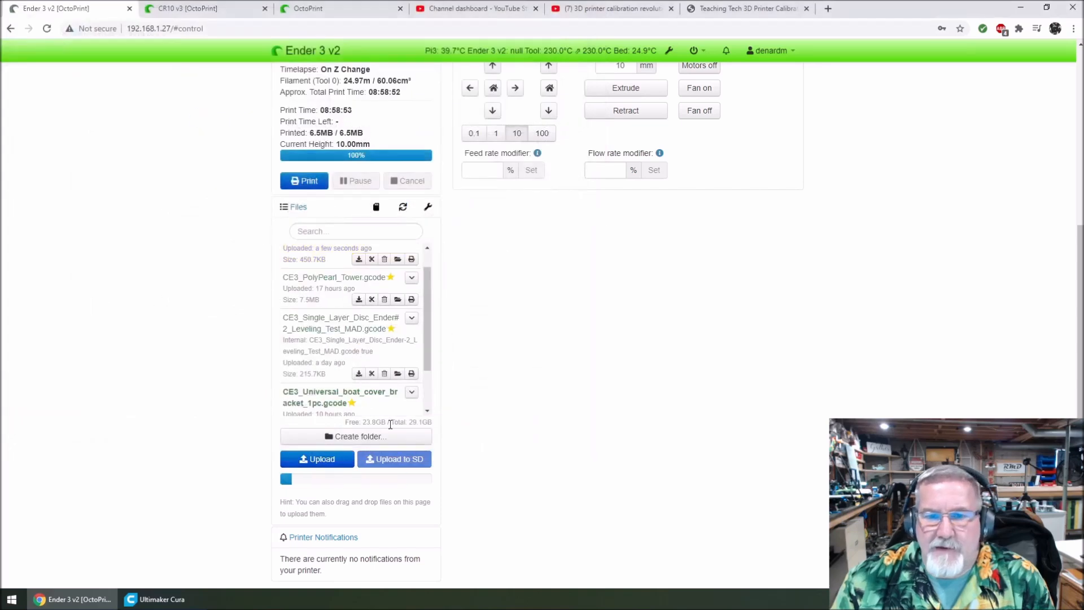
{"action": "scroll", "scroll_direction": "down", "scroll_amount": 3}
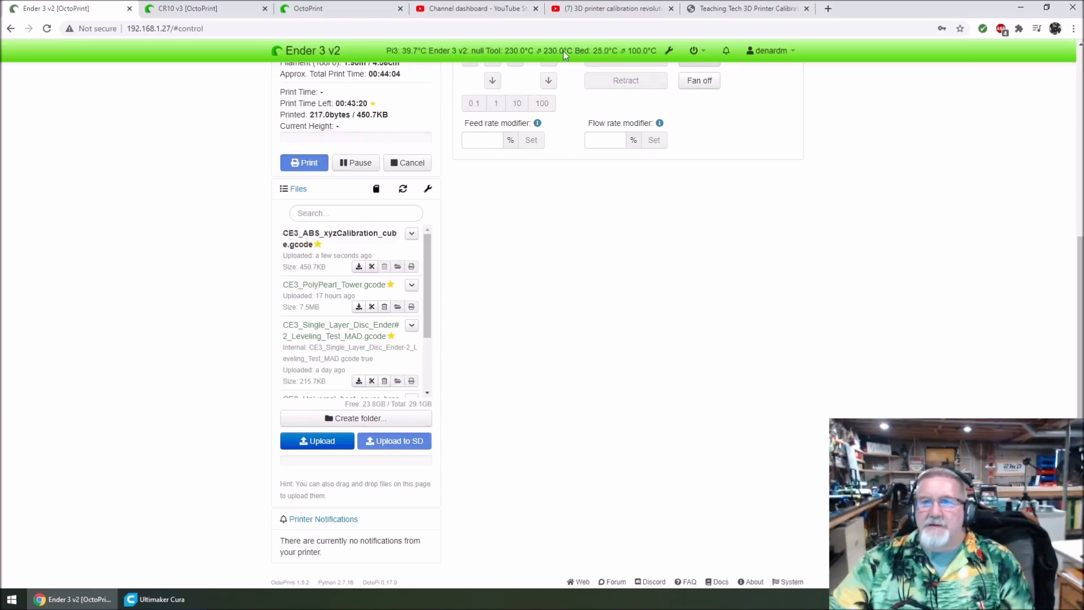
{"action": "mouse_move", "coordinate": [560, 50]}
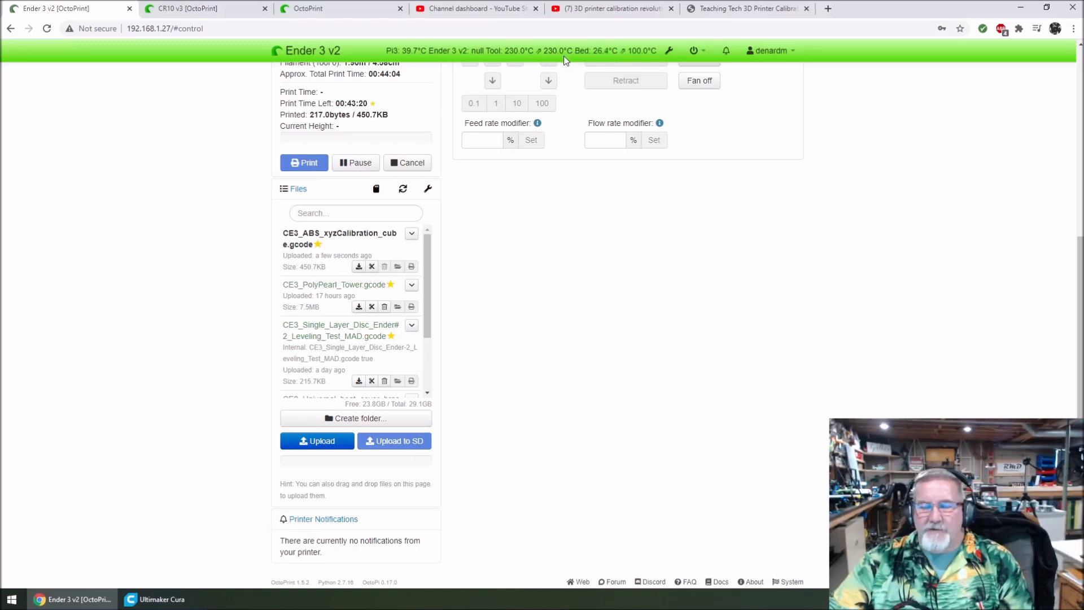
{"action": "mouse_move", "coordinate": [633, 265]}
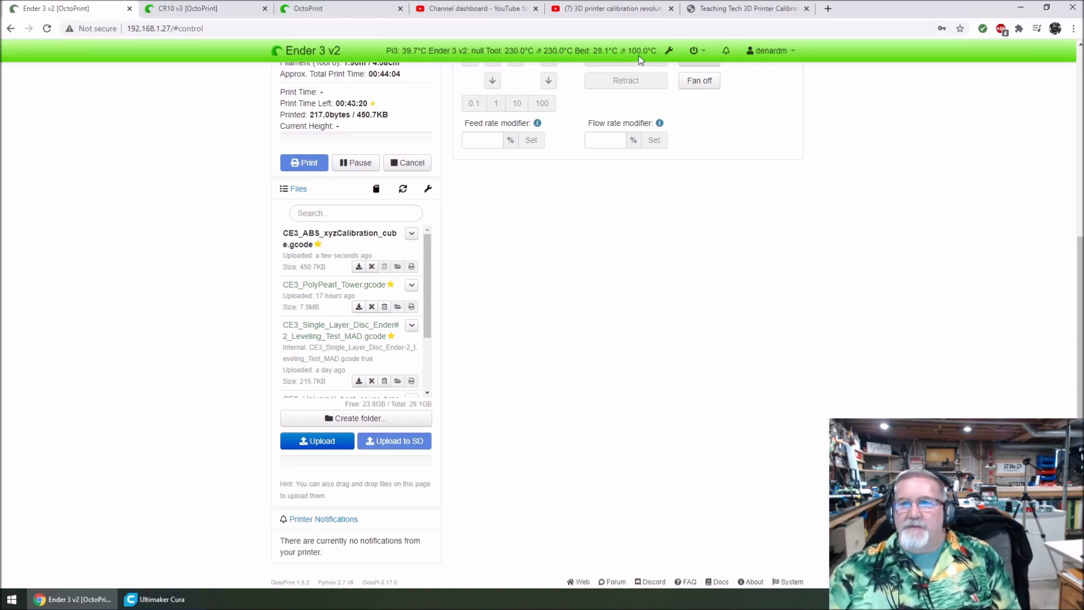
{"action": "mouse_move", "coordinate": [637, 61]}
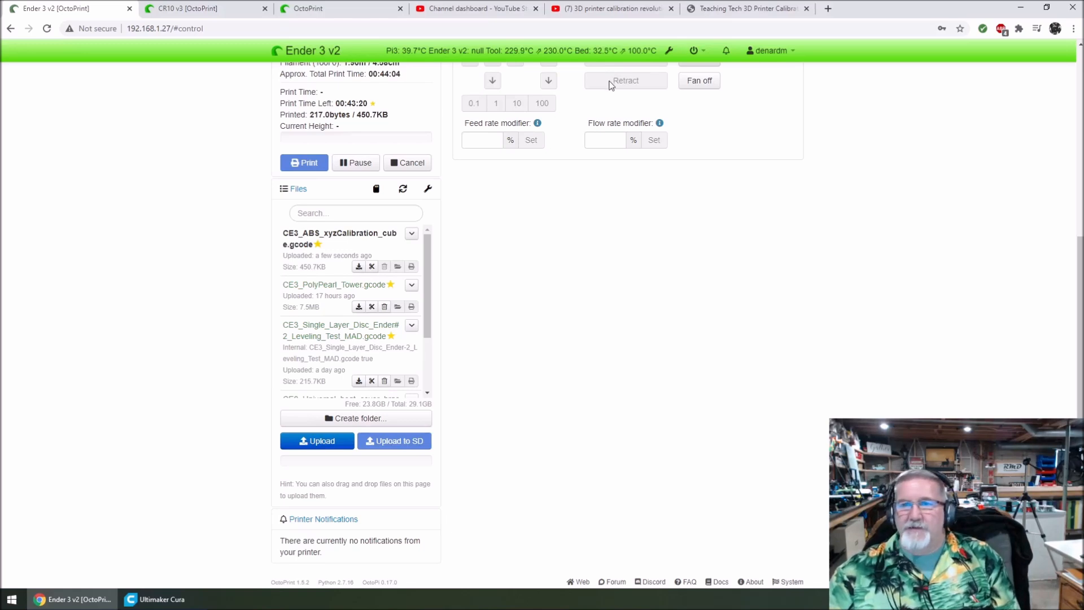
{"action": "mouse_move", "coordinate": [616, 75]}
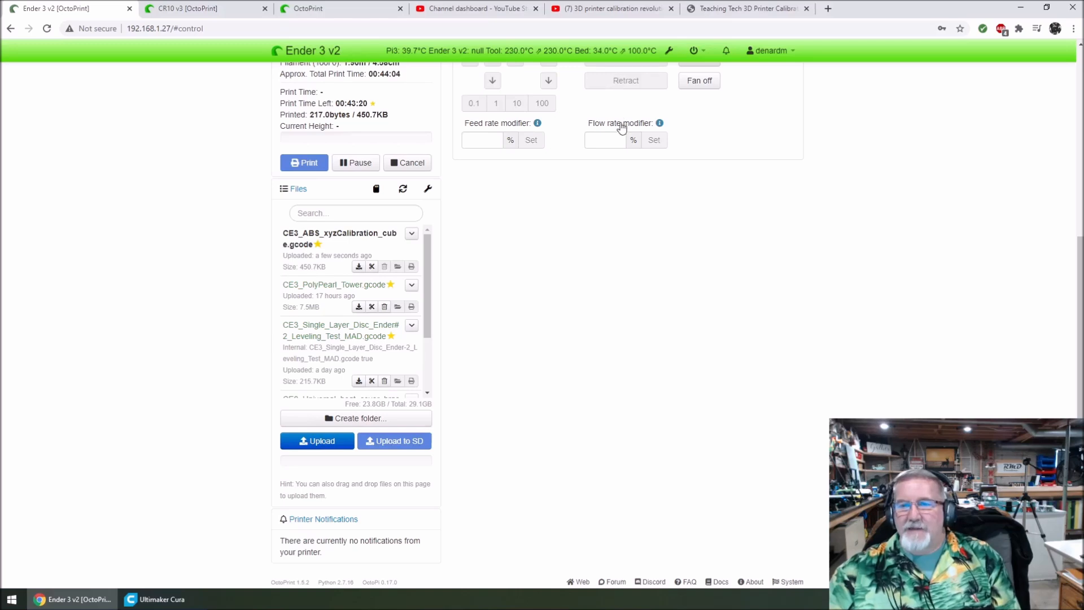
{"action": "mouse_move", "coordinate": [611, 194]}
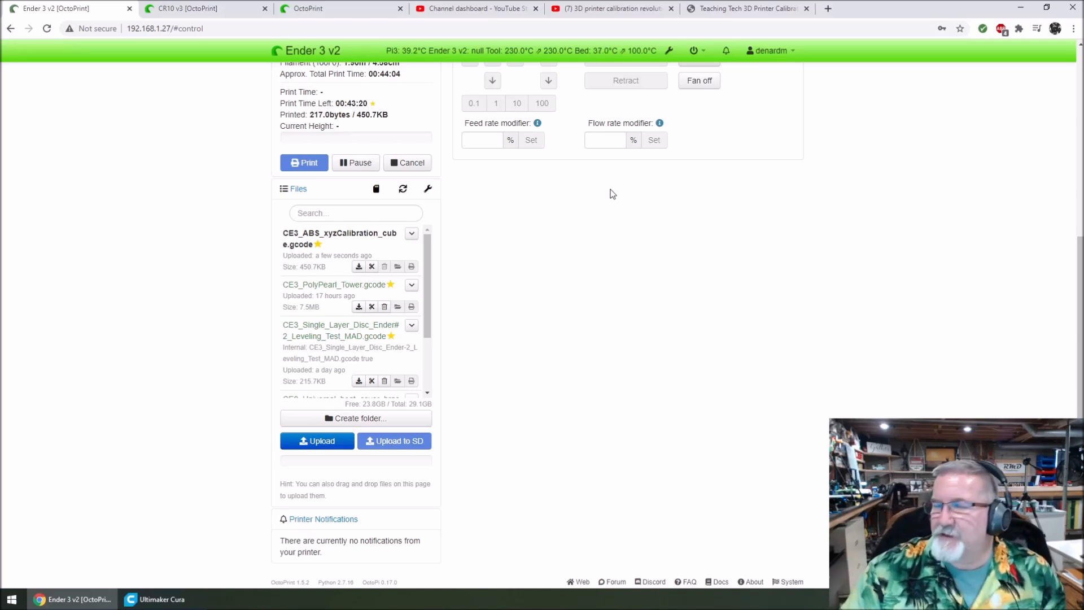
{"action": "mouse_move", "coordinate": [615, 202]}
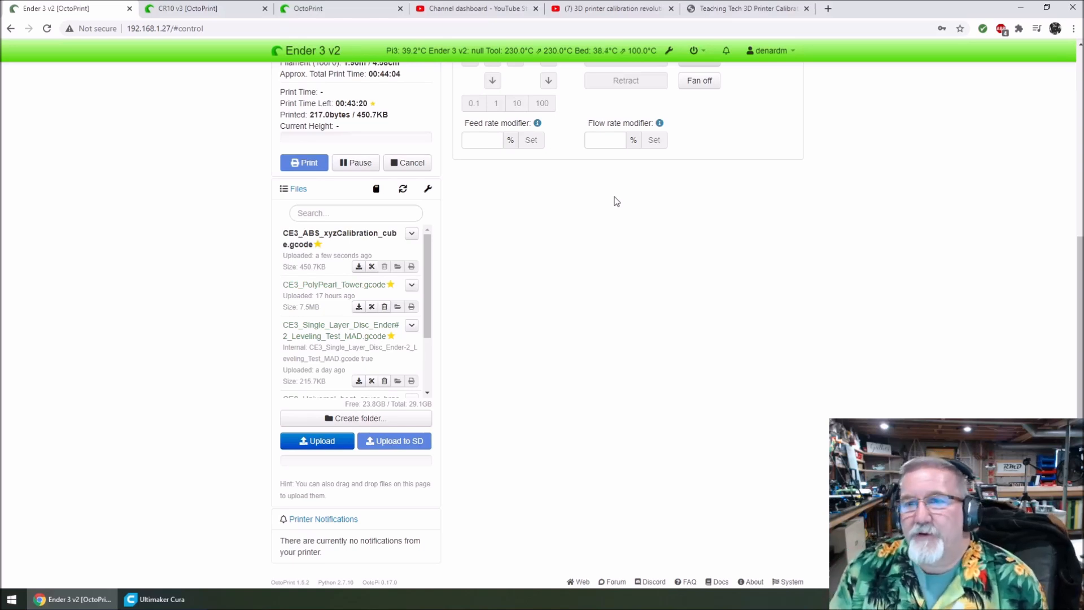
{"action": "mouse_move", "coordinate": [604, 224]}
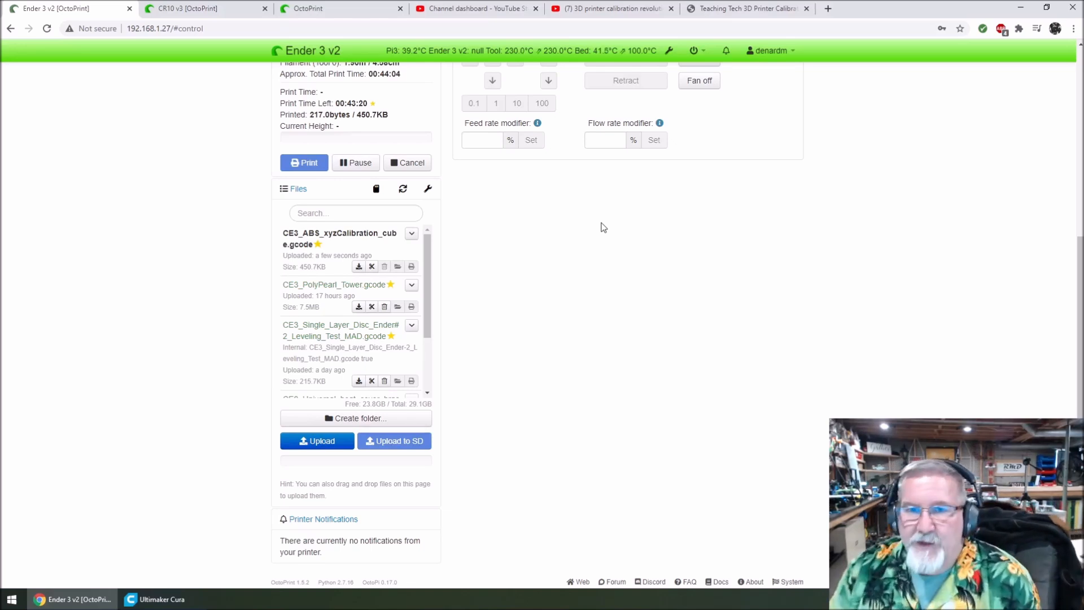
{"action": "mouse_move", "coordinate": [608, 238]}
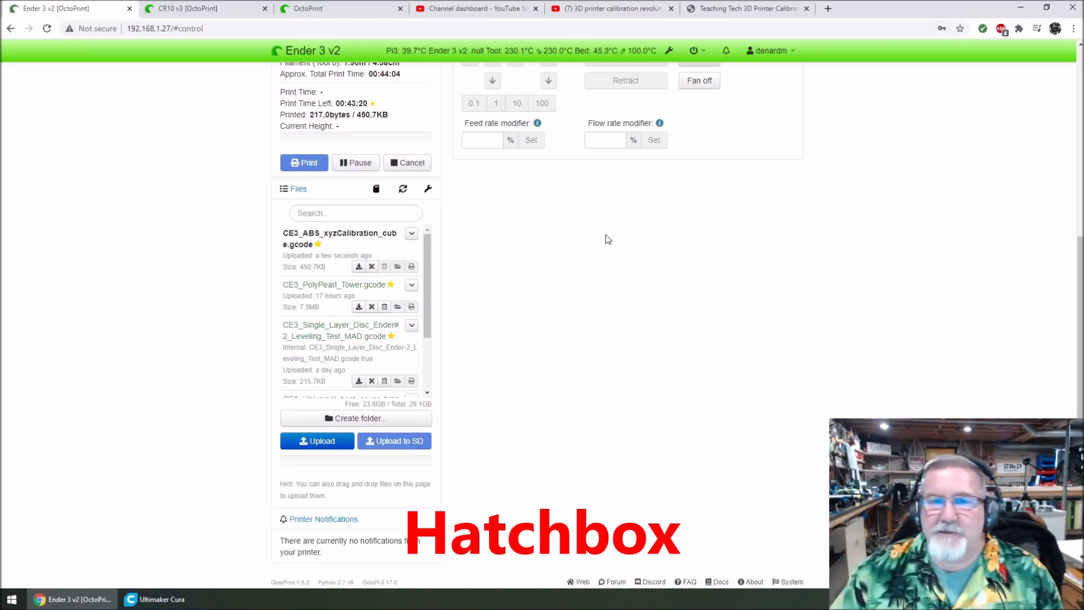
{"action": "mouse_move", "coordinate": [610, 270]}
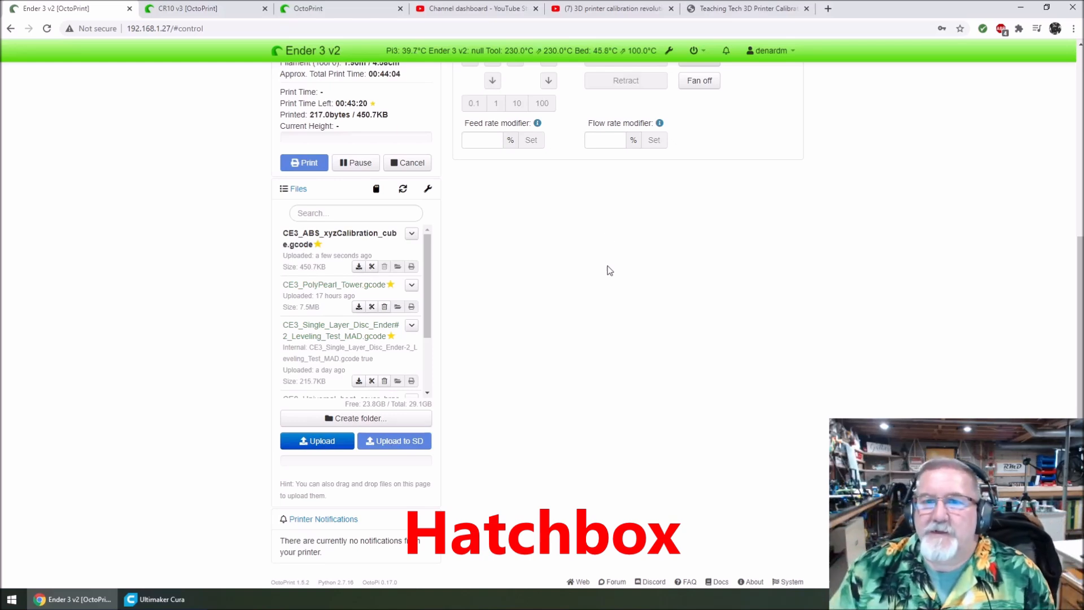
{"action": "mouse_move", "coordinate": [608, 283]}
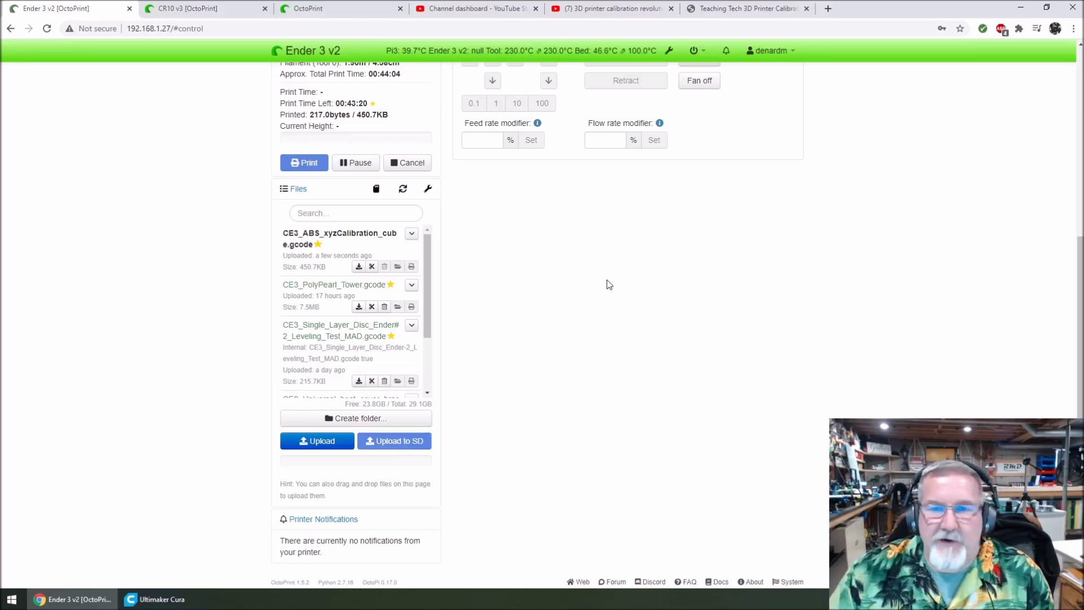
{"action": "mouse_move", "coordinate": [591, 266]}
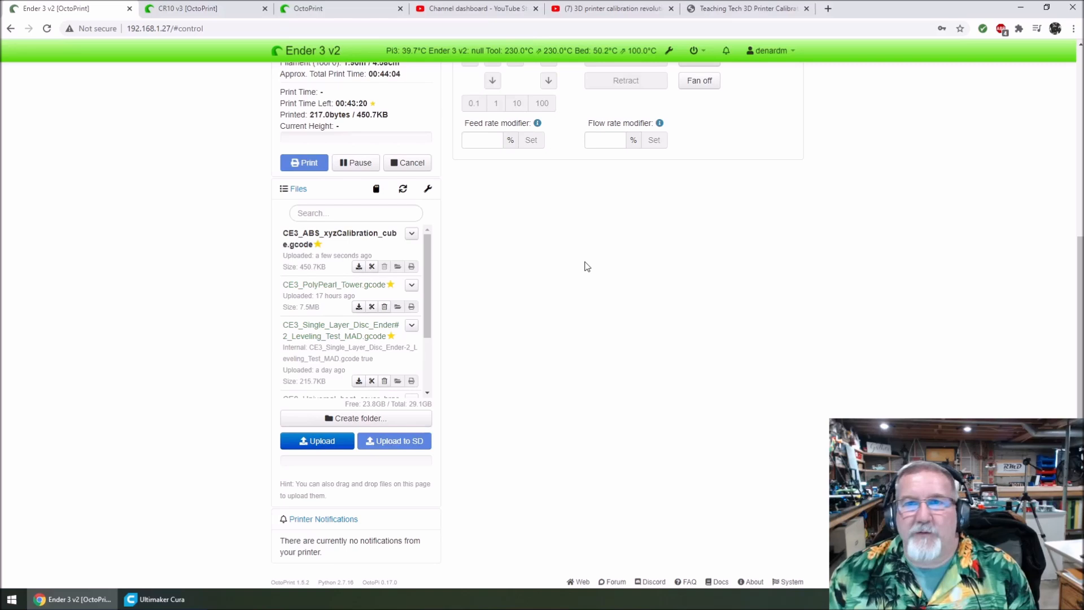
{"action": "mouse_move", "coordinate": [588, 269]}
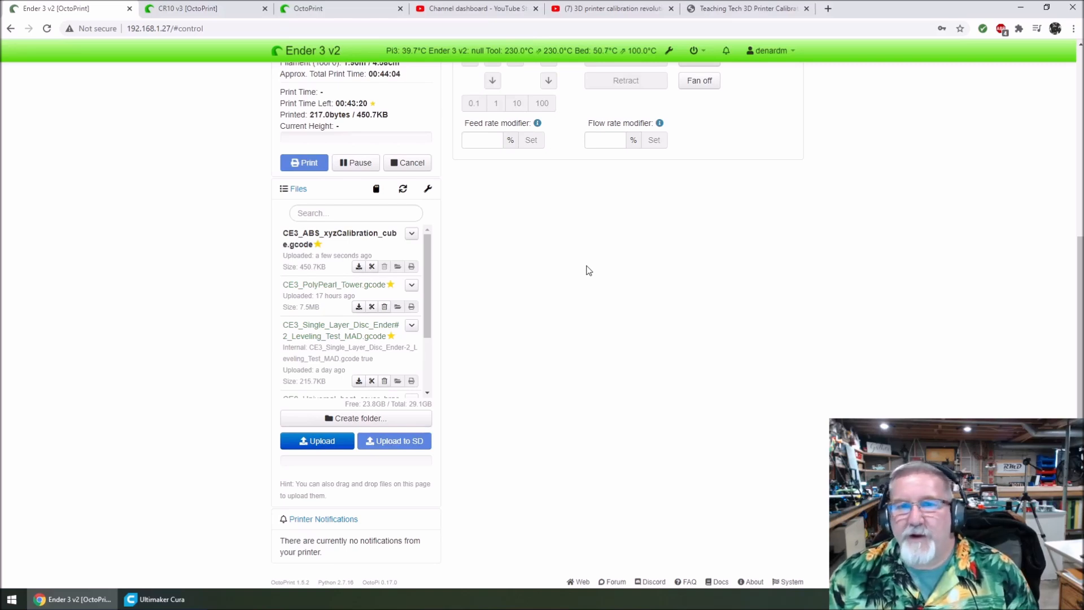